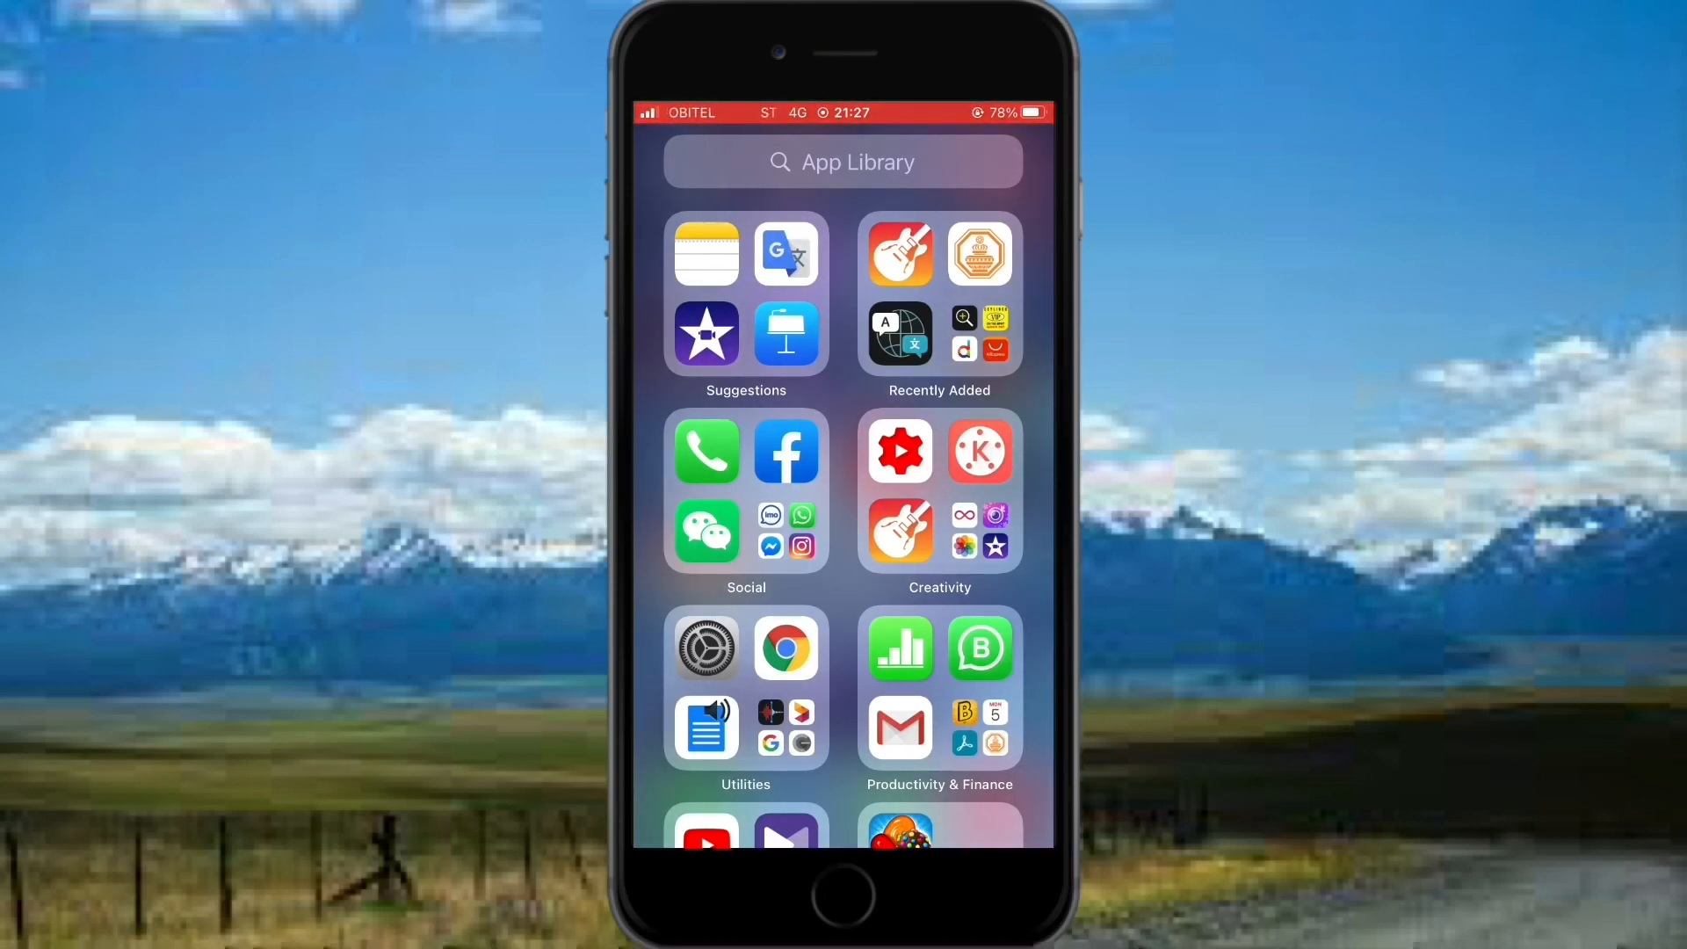
- Swipe right from the App Library back to the first home screen page
scroll("right", 3)
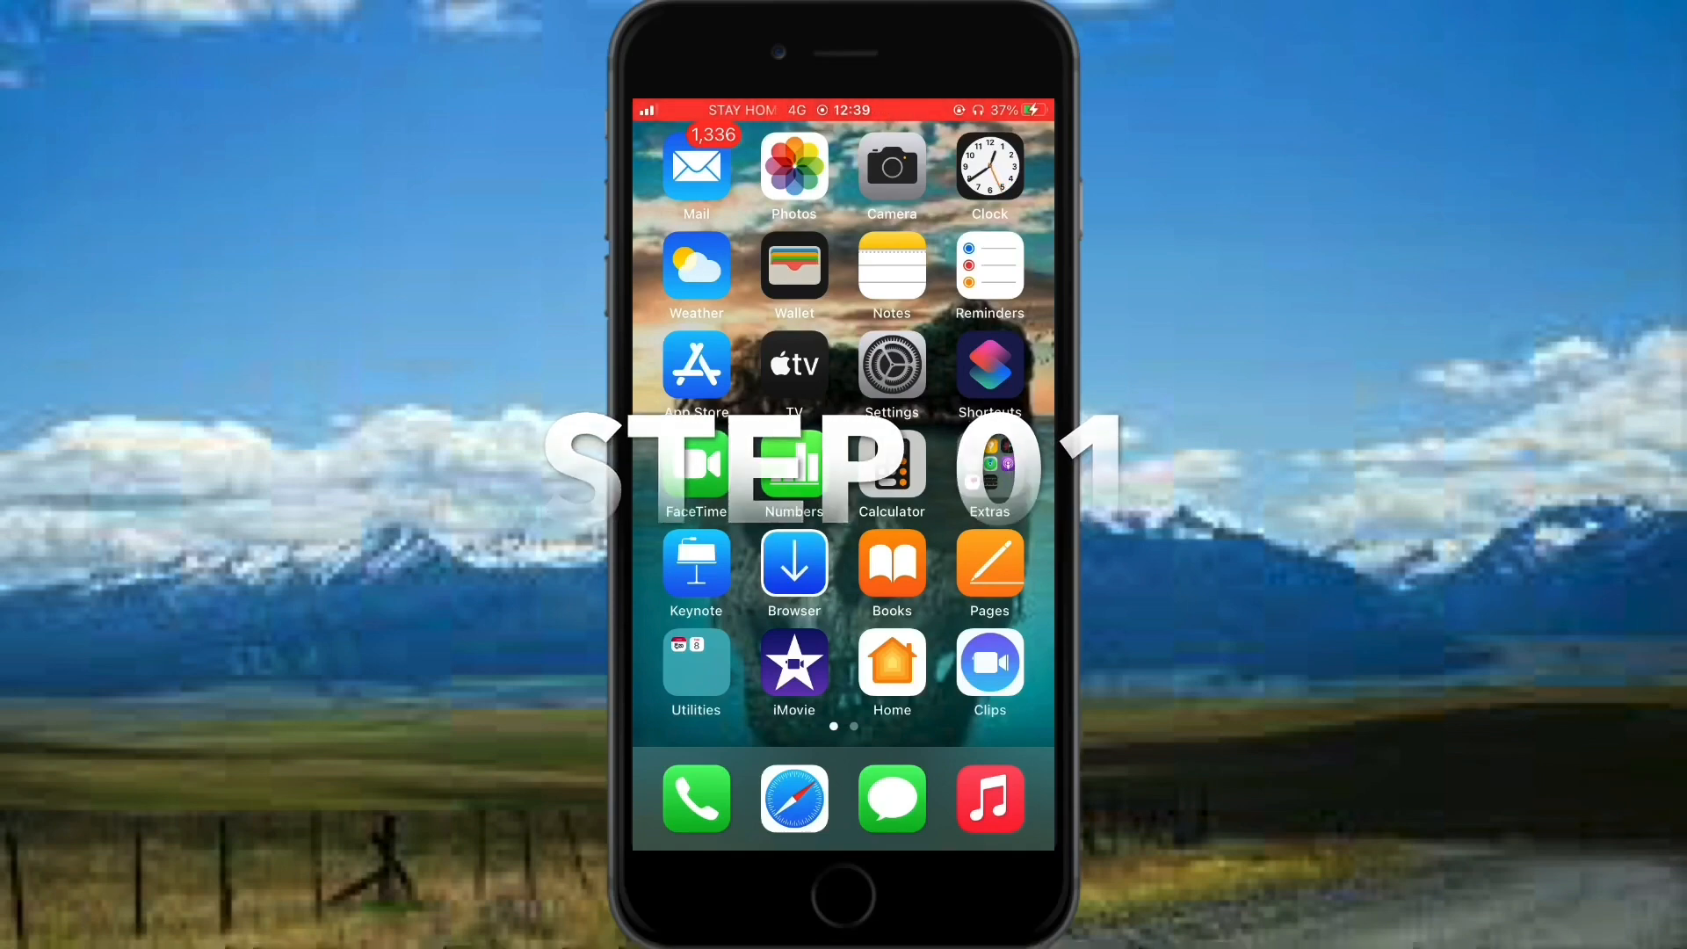
- Launch Calendar from the Utilities folder, scroll the spam events, and show the calendars list
left_click(695, 662)
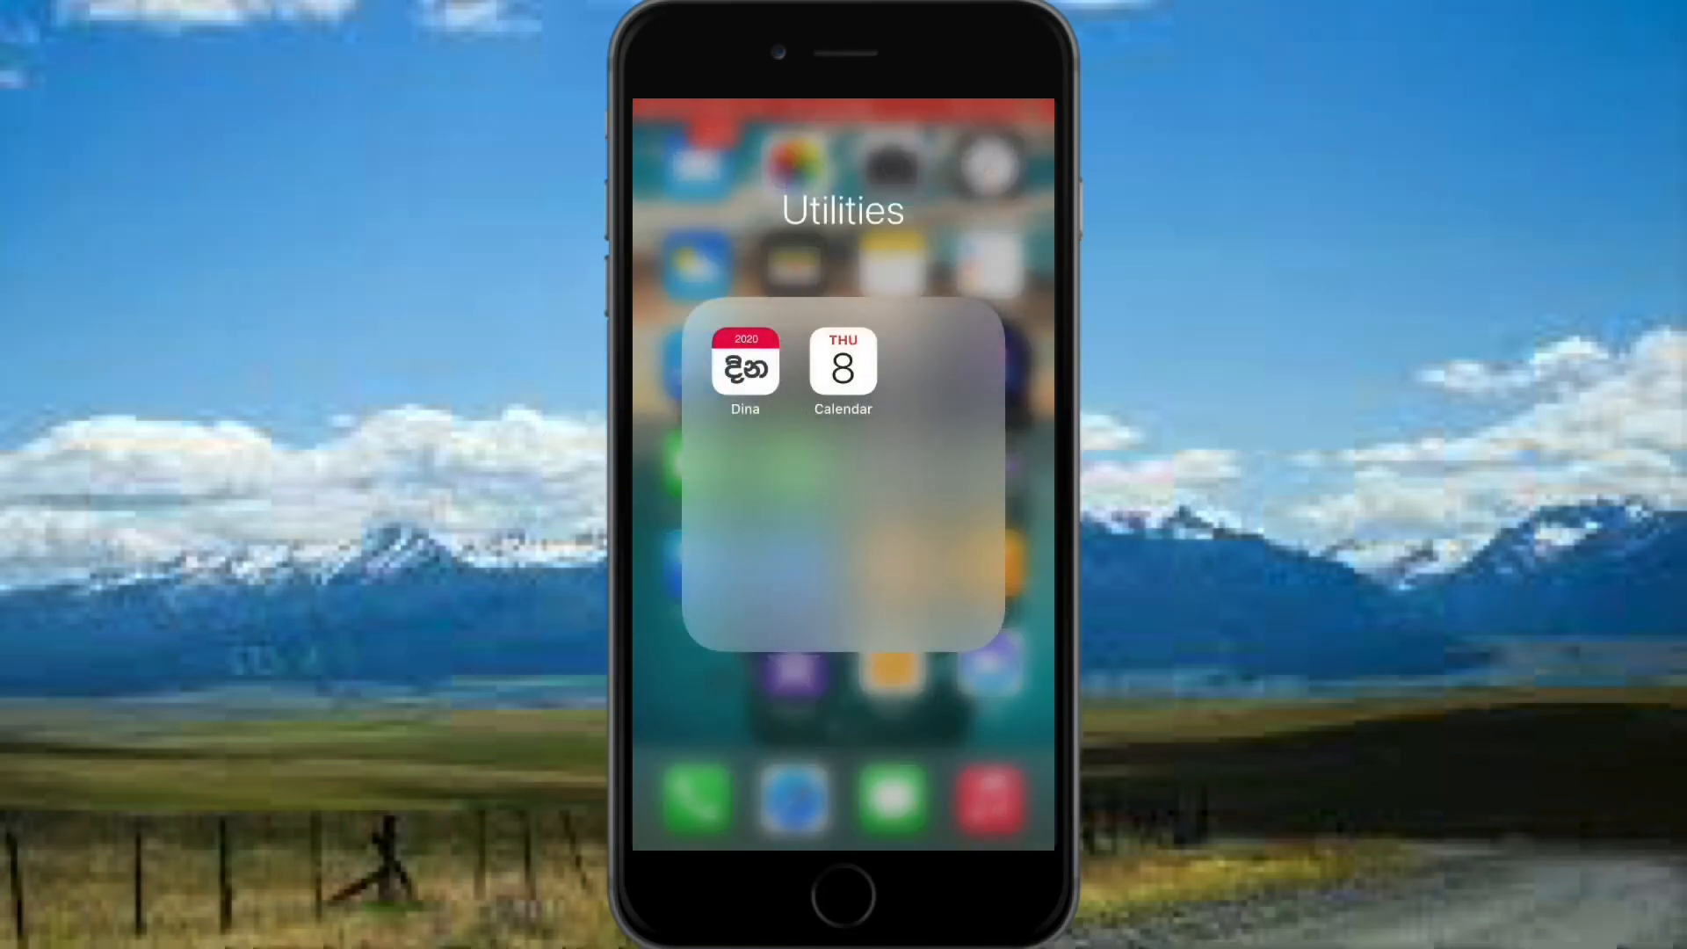
left_click(843, 365)
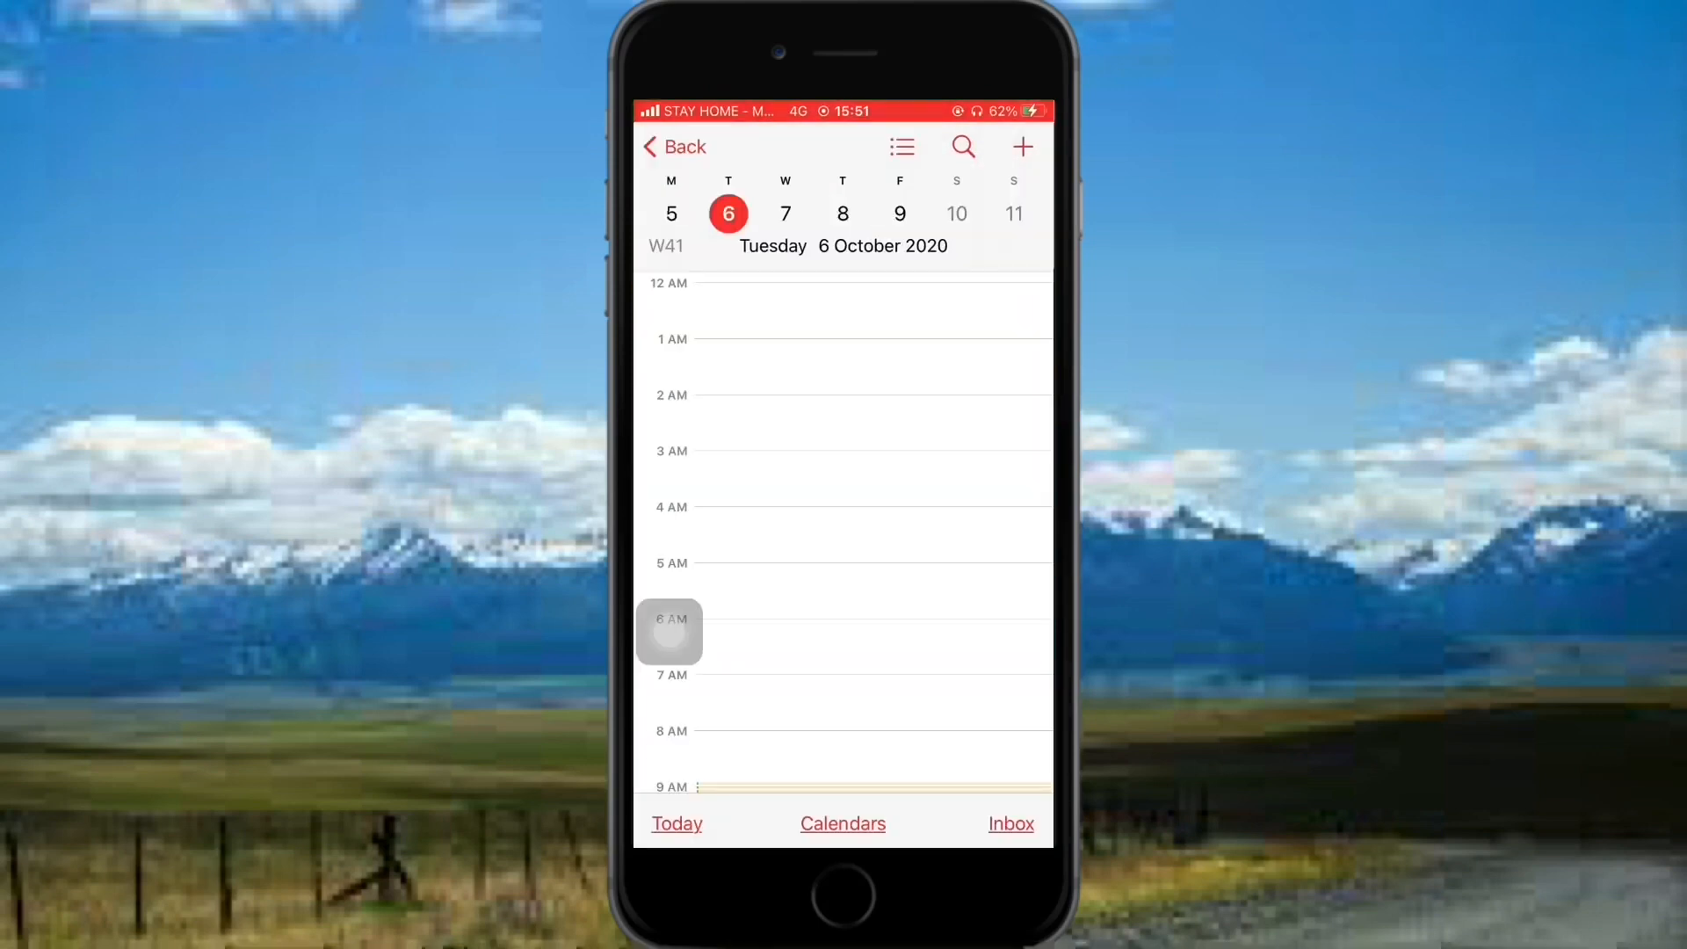
scroll("down", 3)
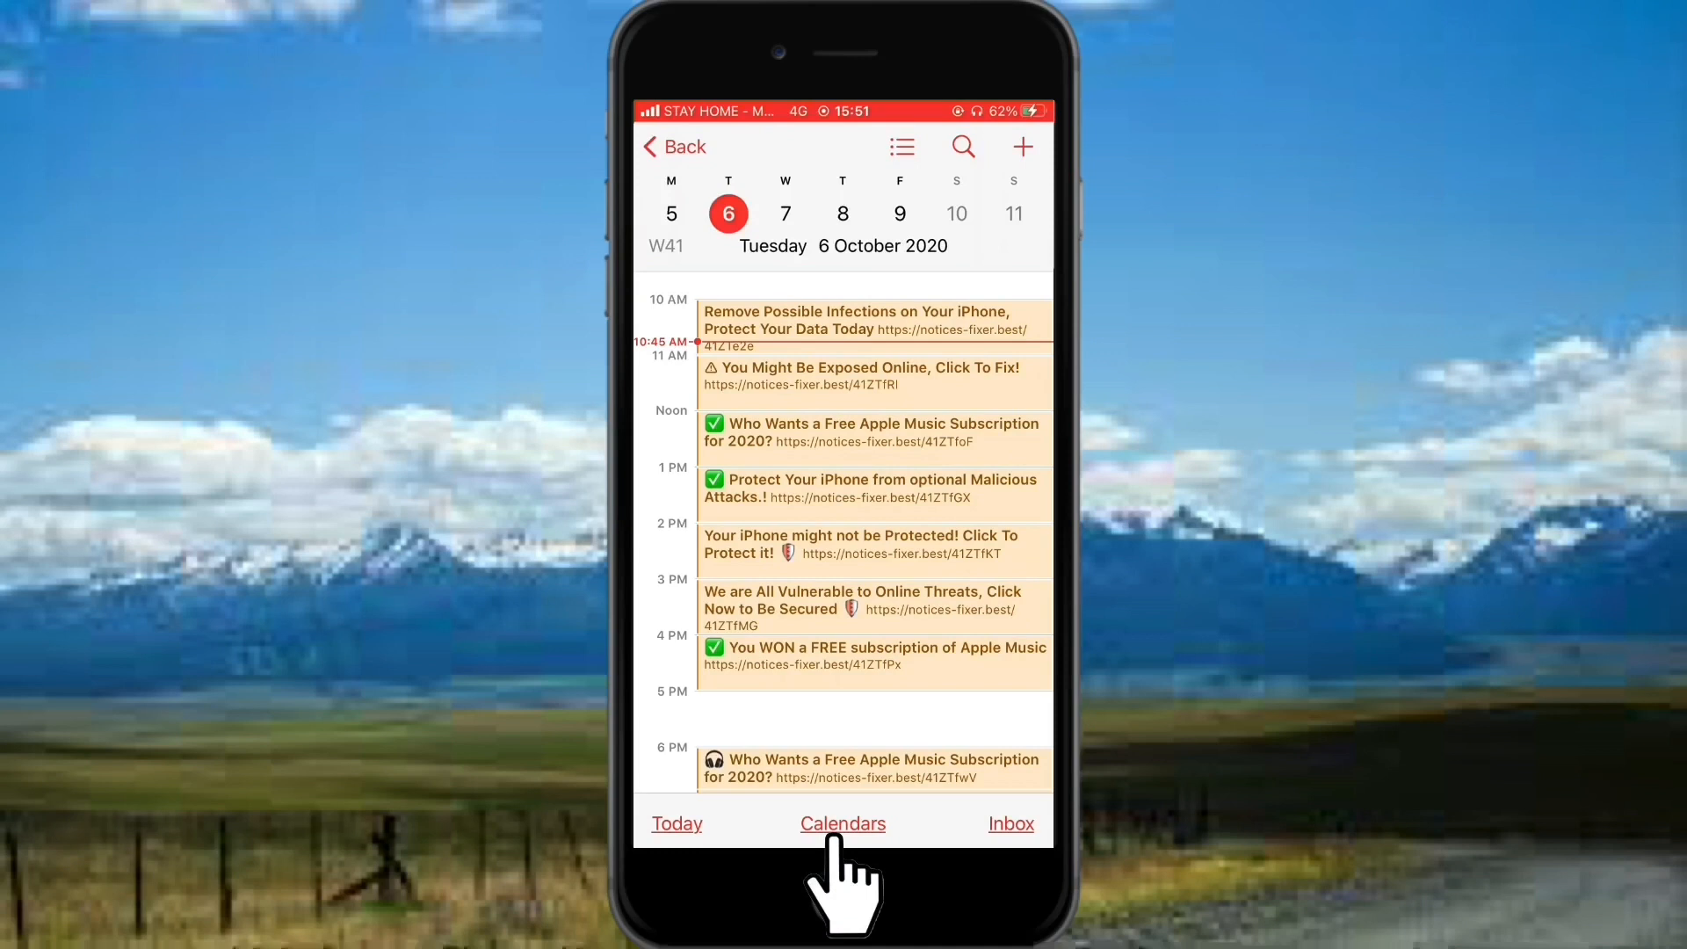
left_click(843, 824)
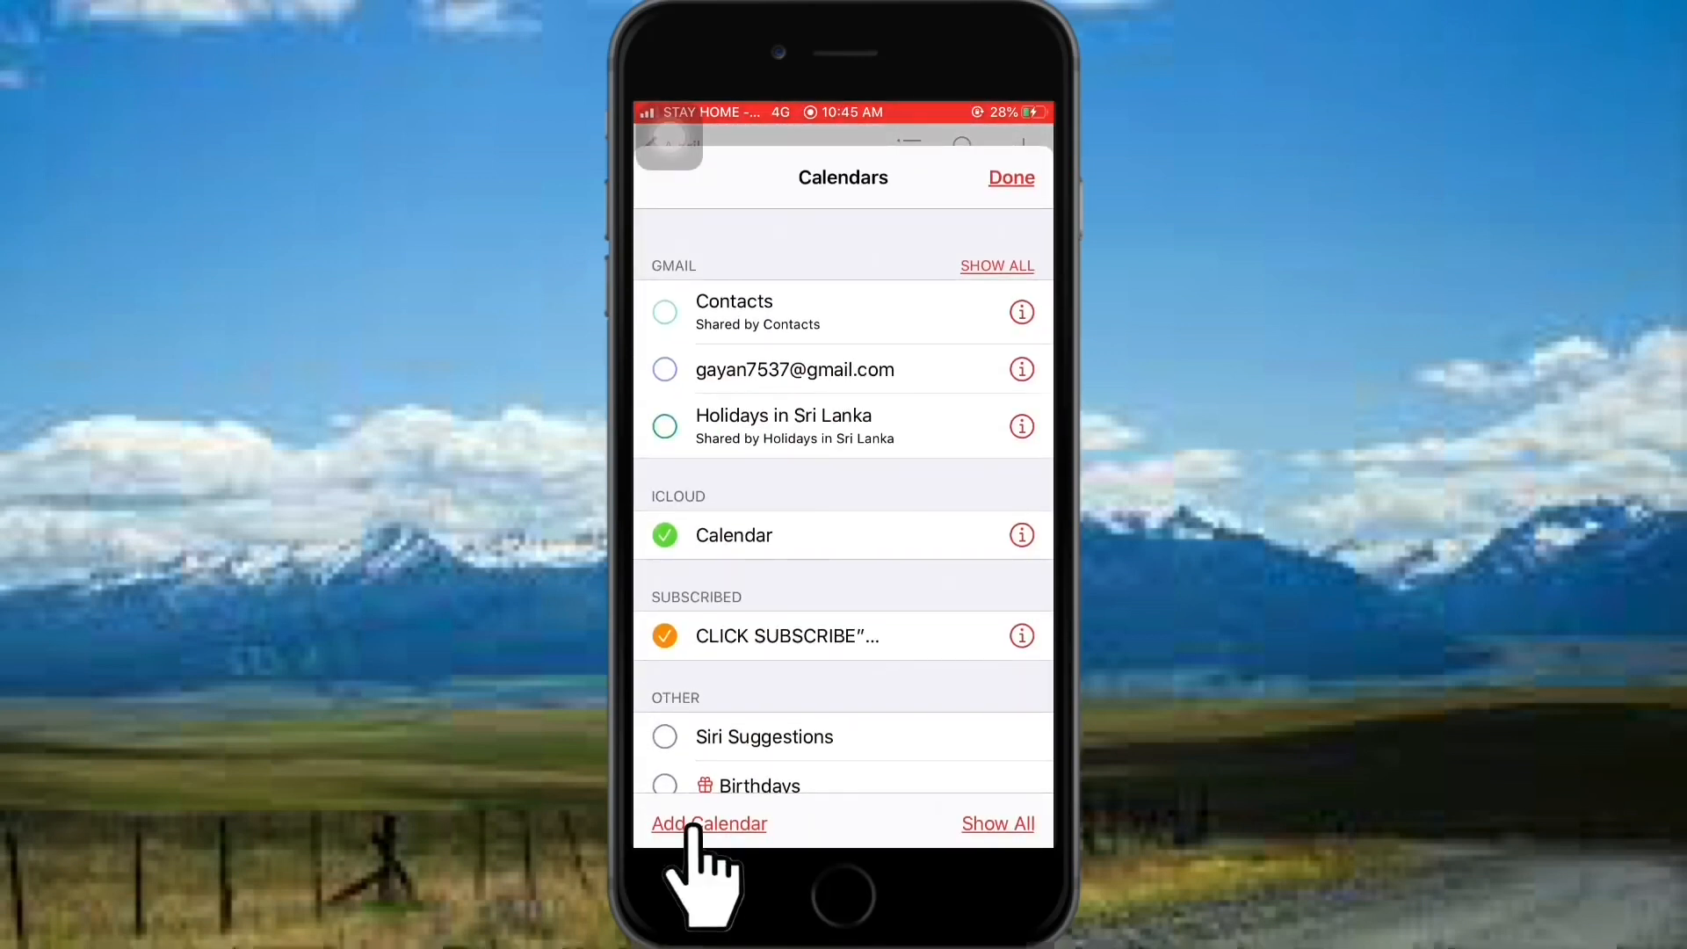
- Add a new iCloud calendar named 'Spam' and save it
left_click(708, 823)
type("Spa")
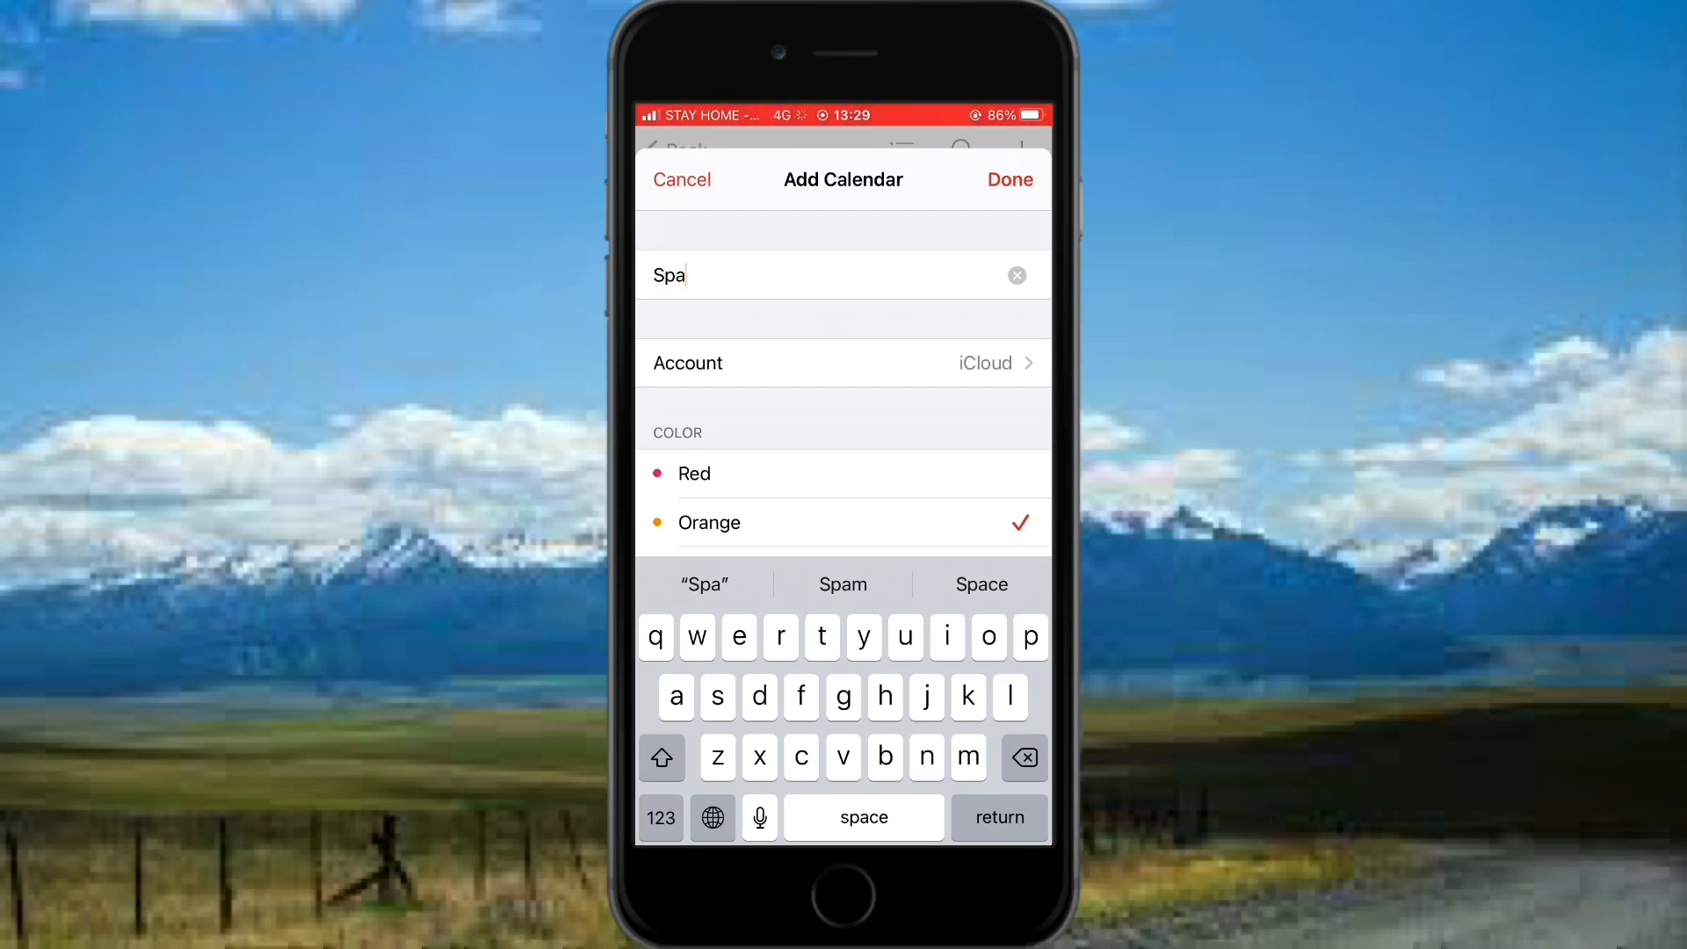
type("m")
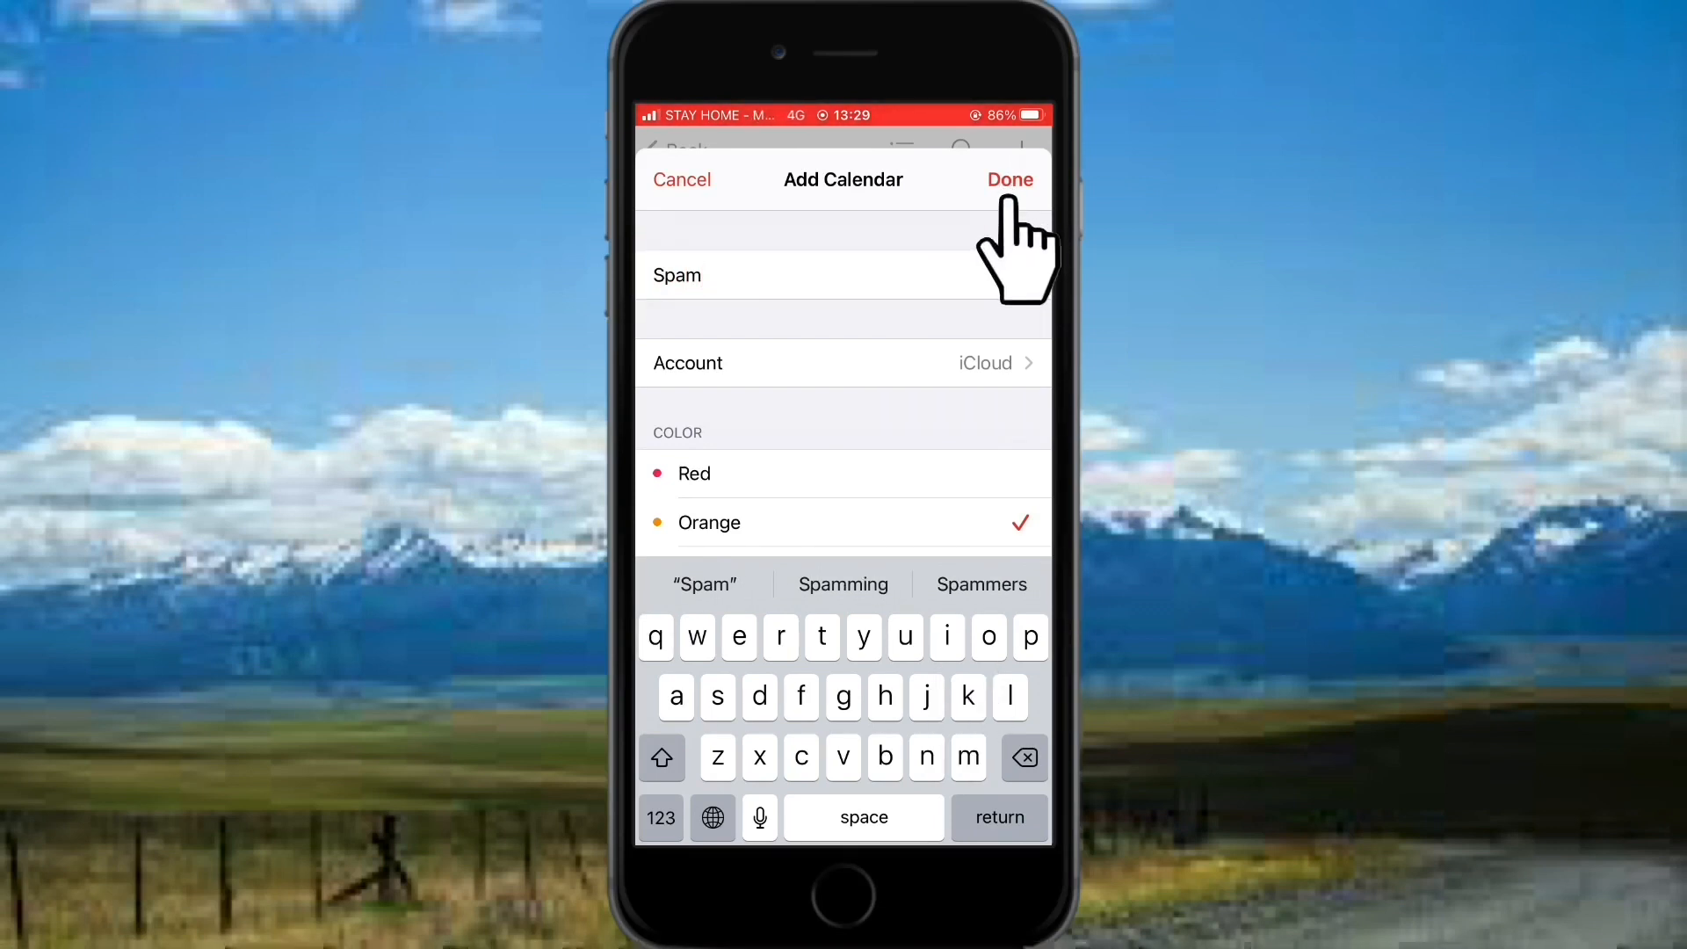
left_click(1009, 179)
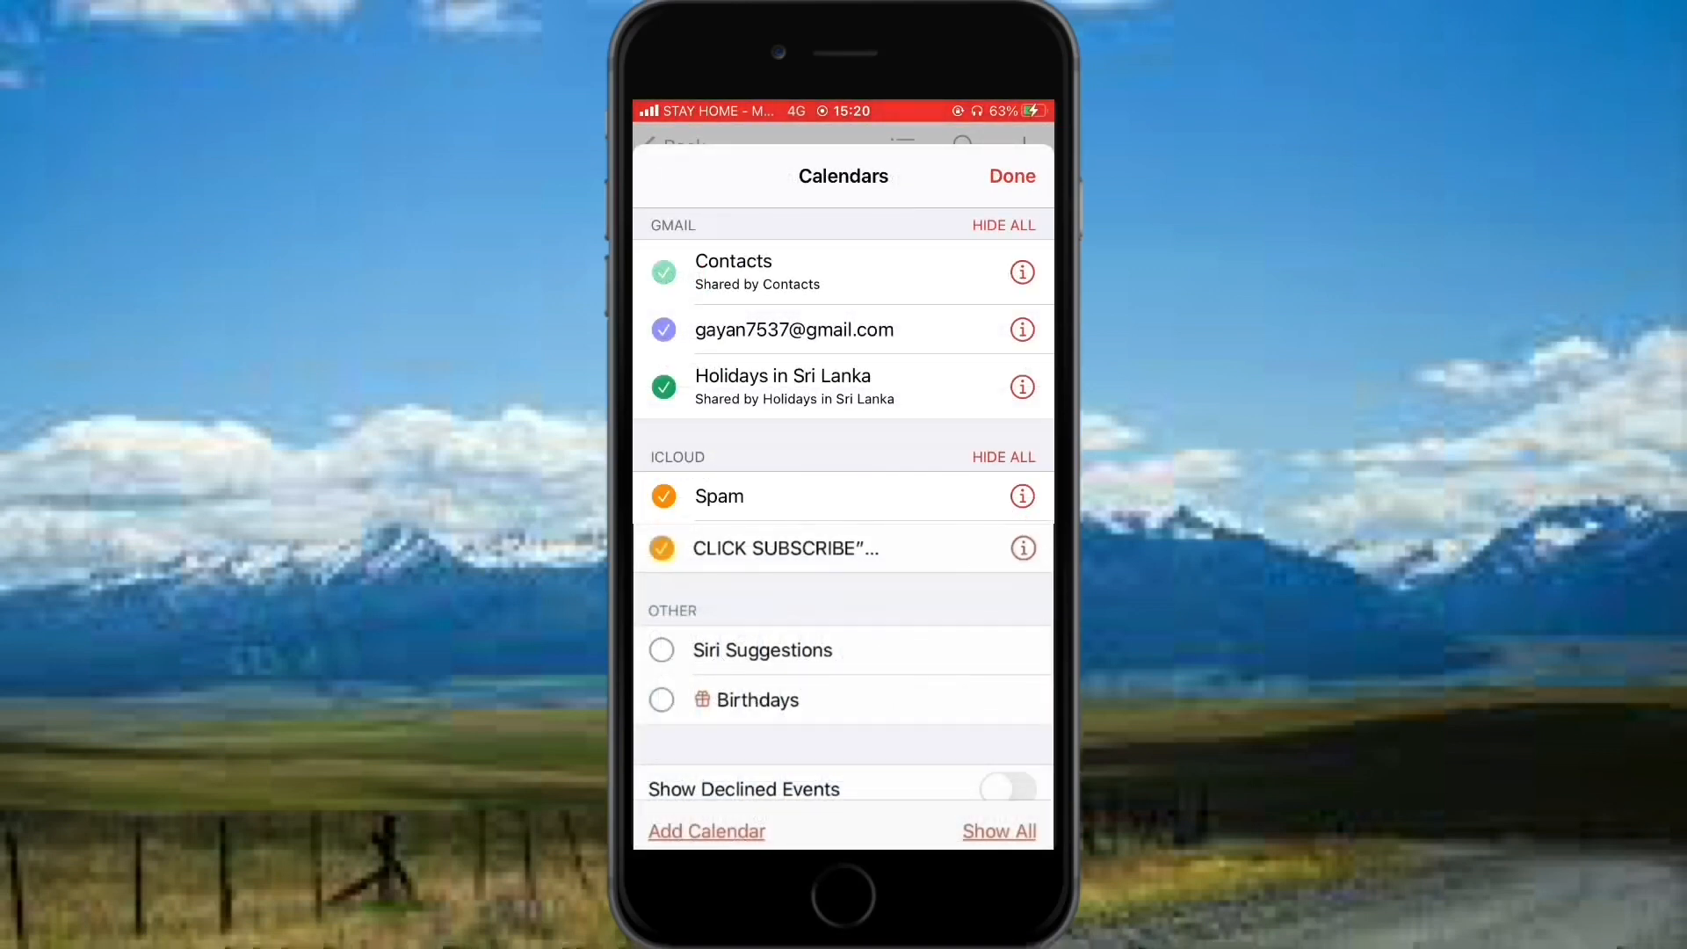
- Open the Spam calendar's settings and delete the calendar
left_click(1022, 496)
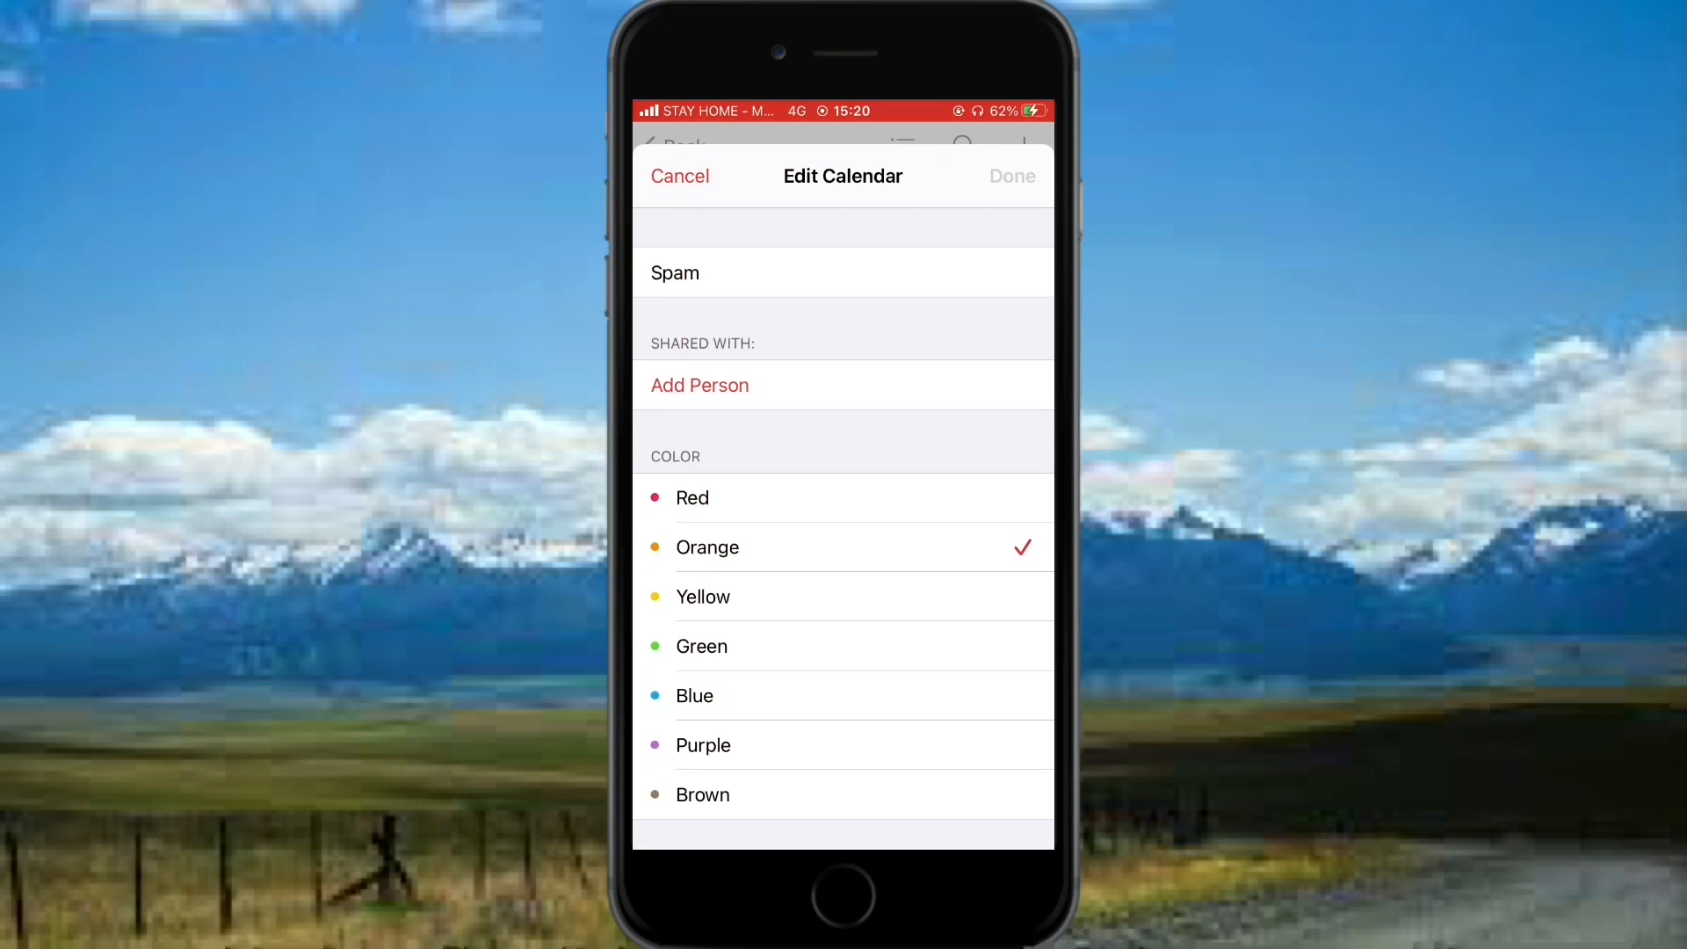
scroll("down", 3)
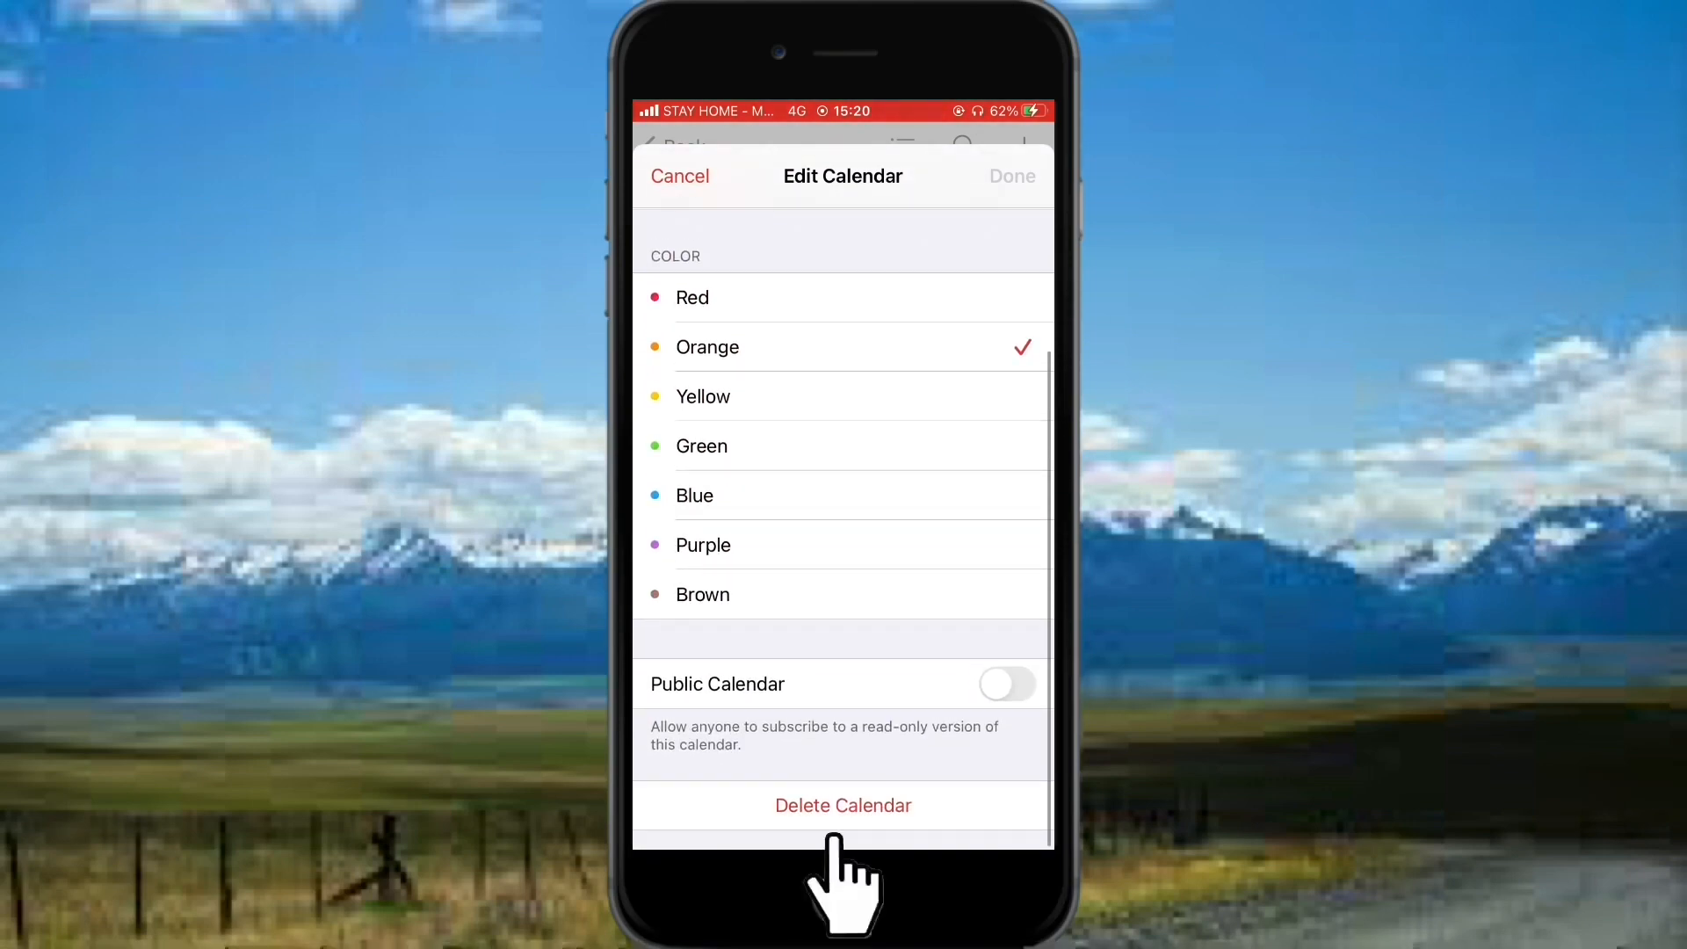
left_click(843, 805)
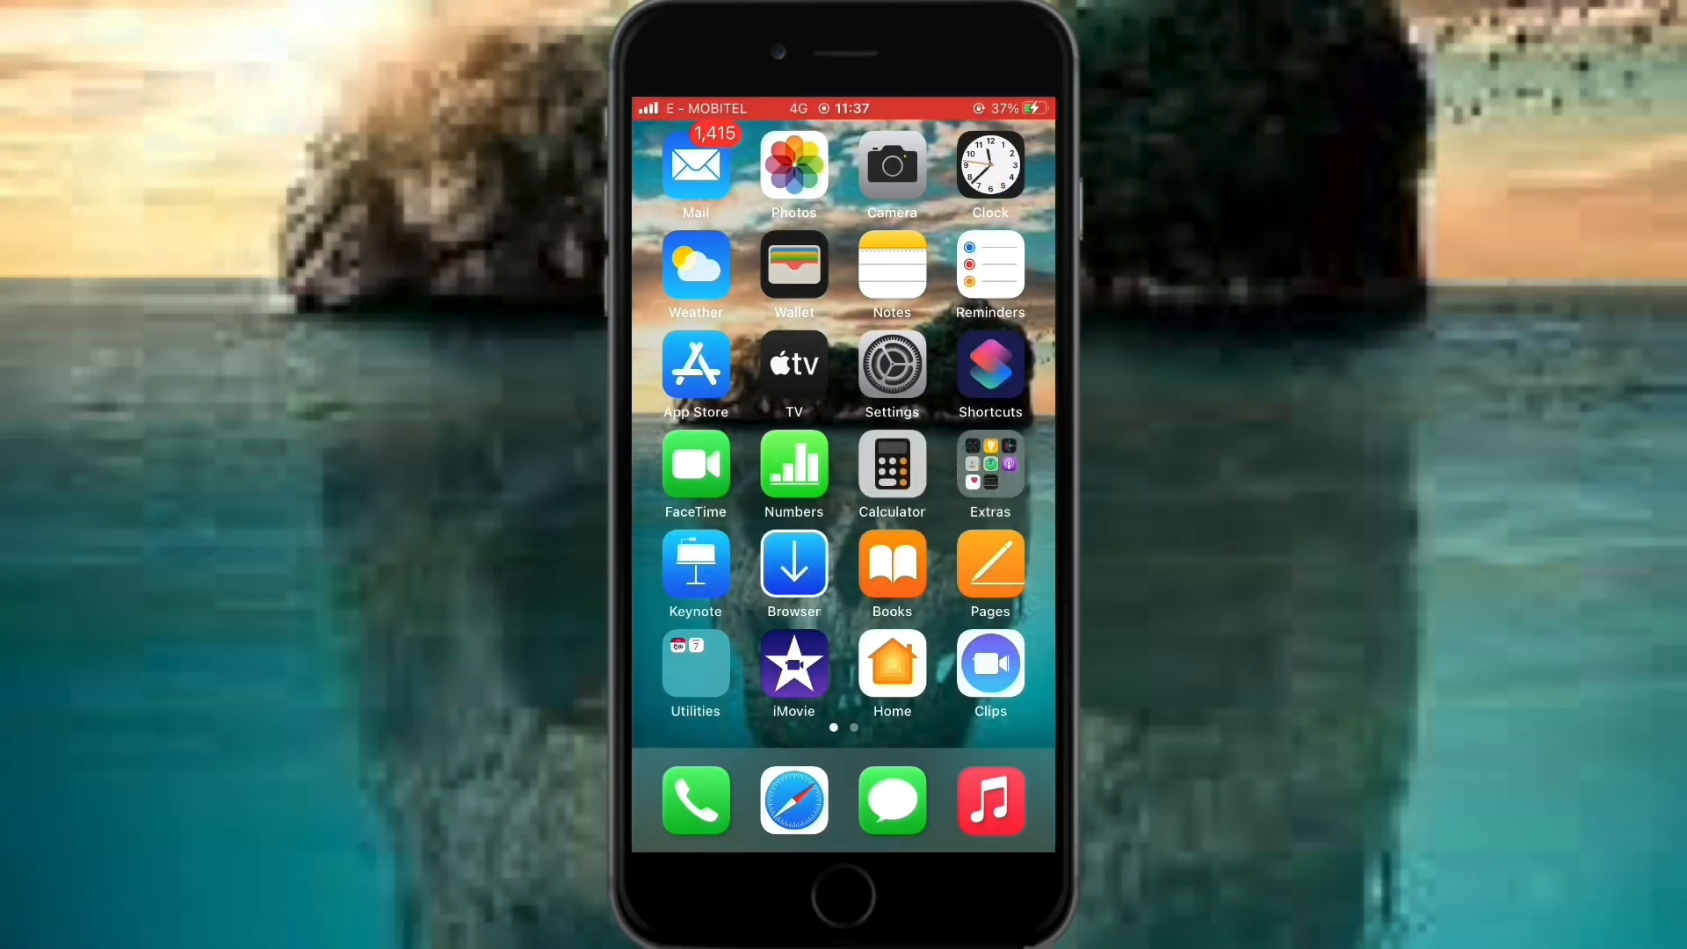
- Open Settings, scroll down to Calendar, and show its Accounts list
left_click(891, 365)
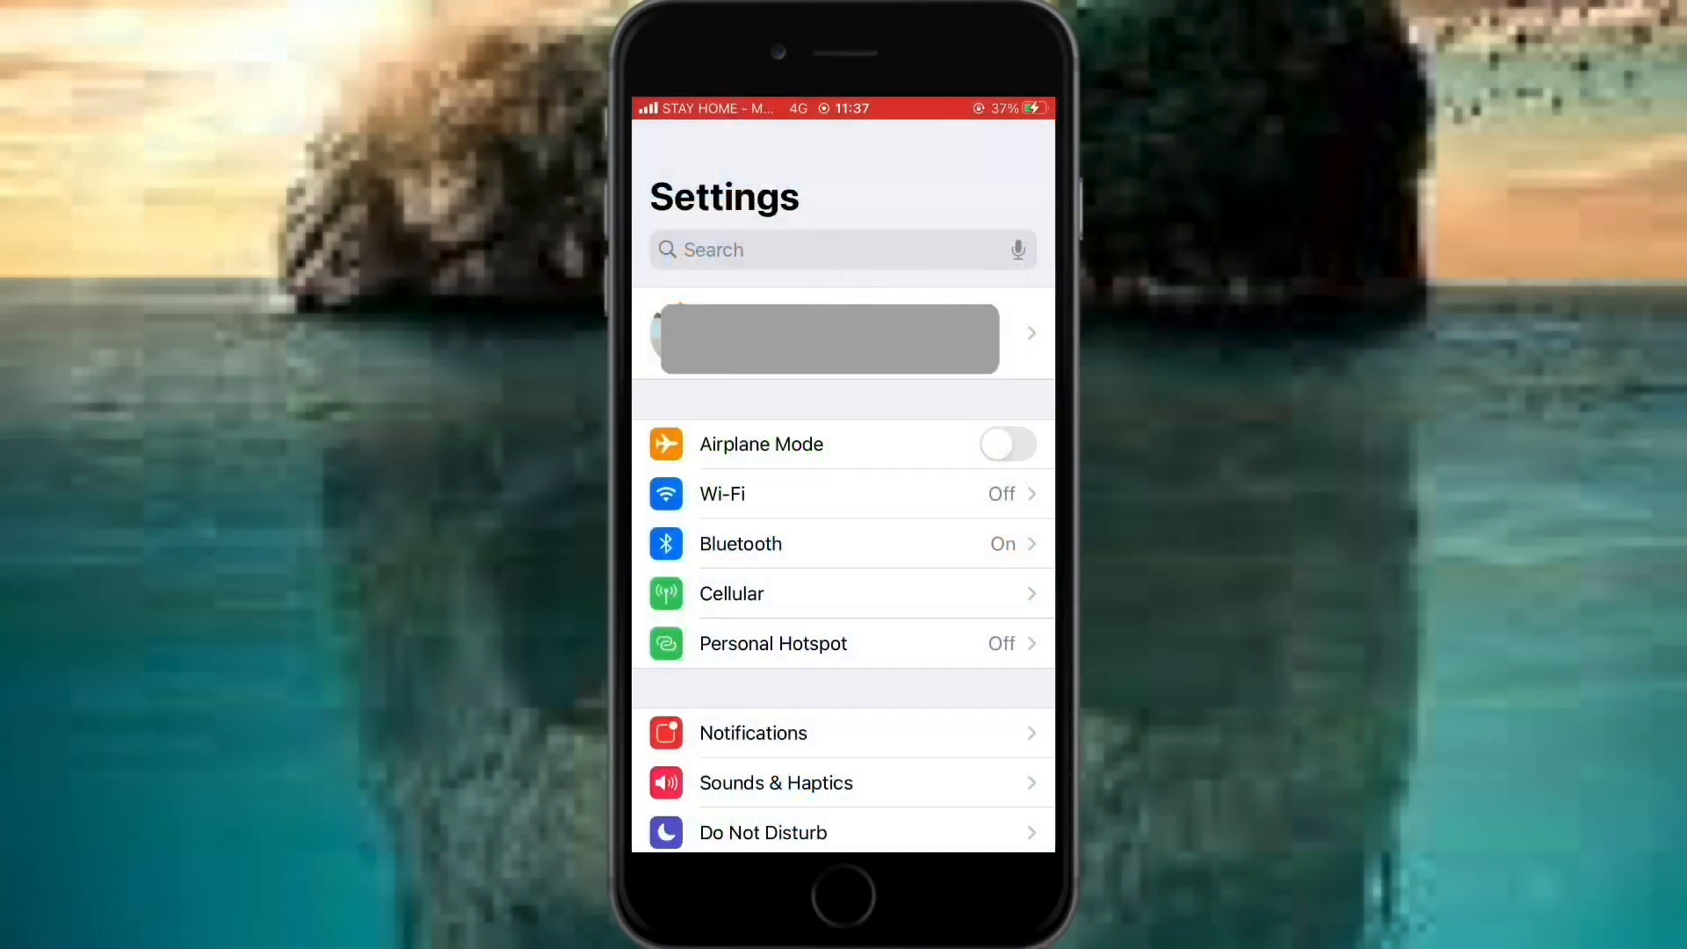
scroll("down", 3)
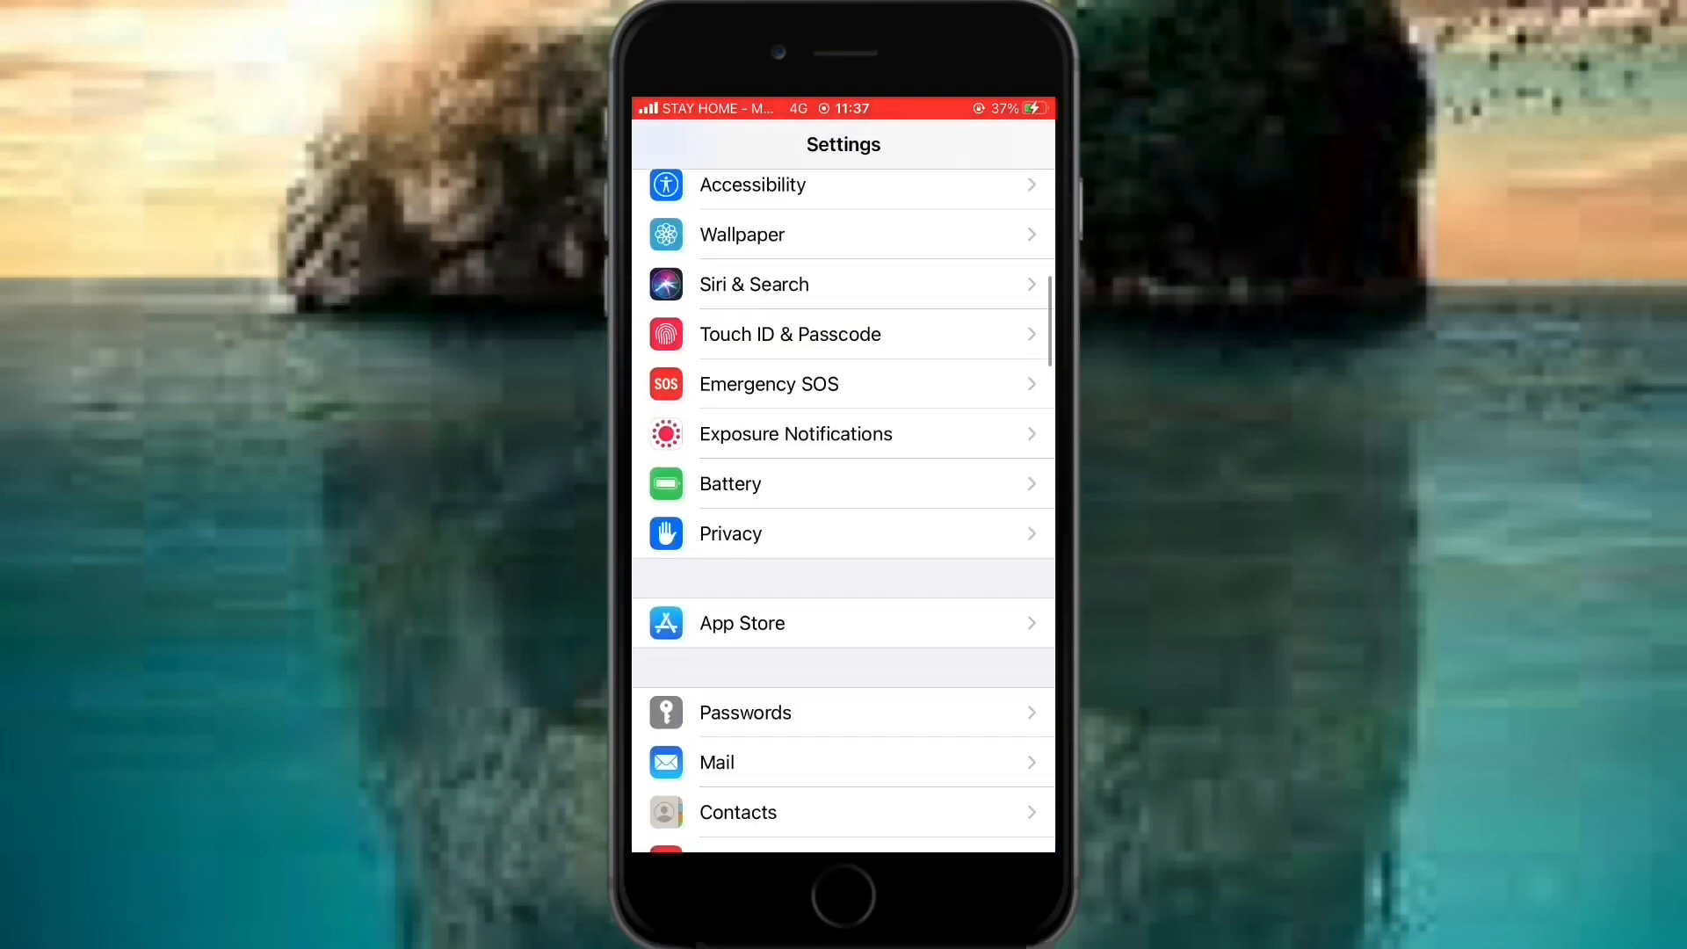
scroll("down", 3)
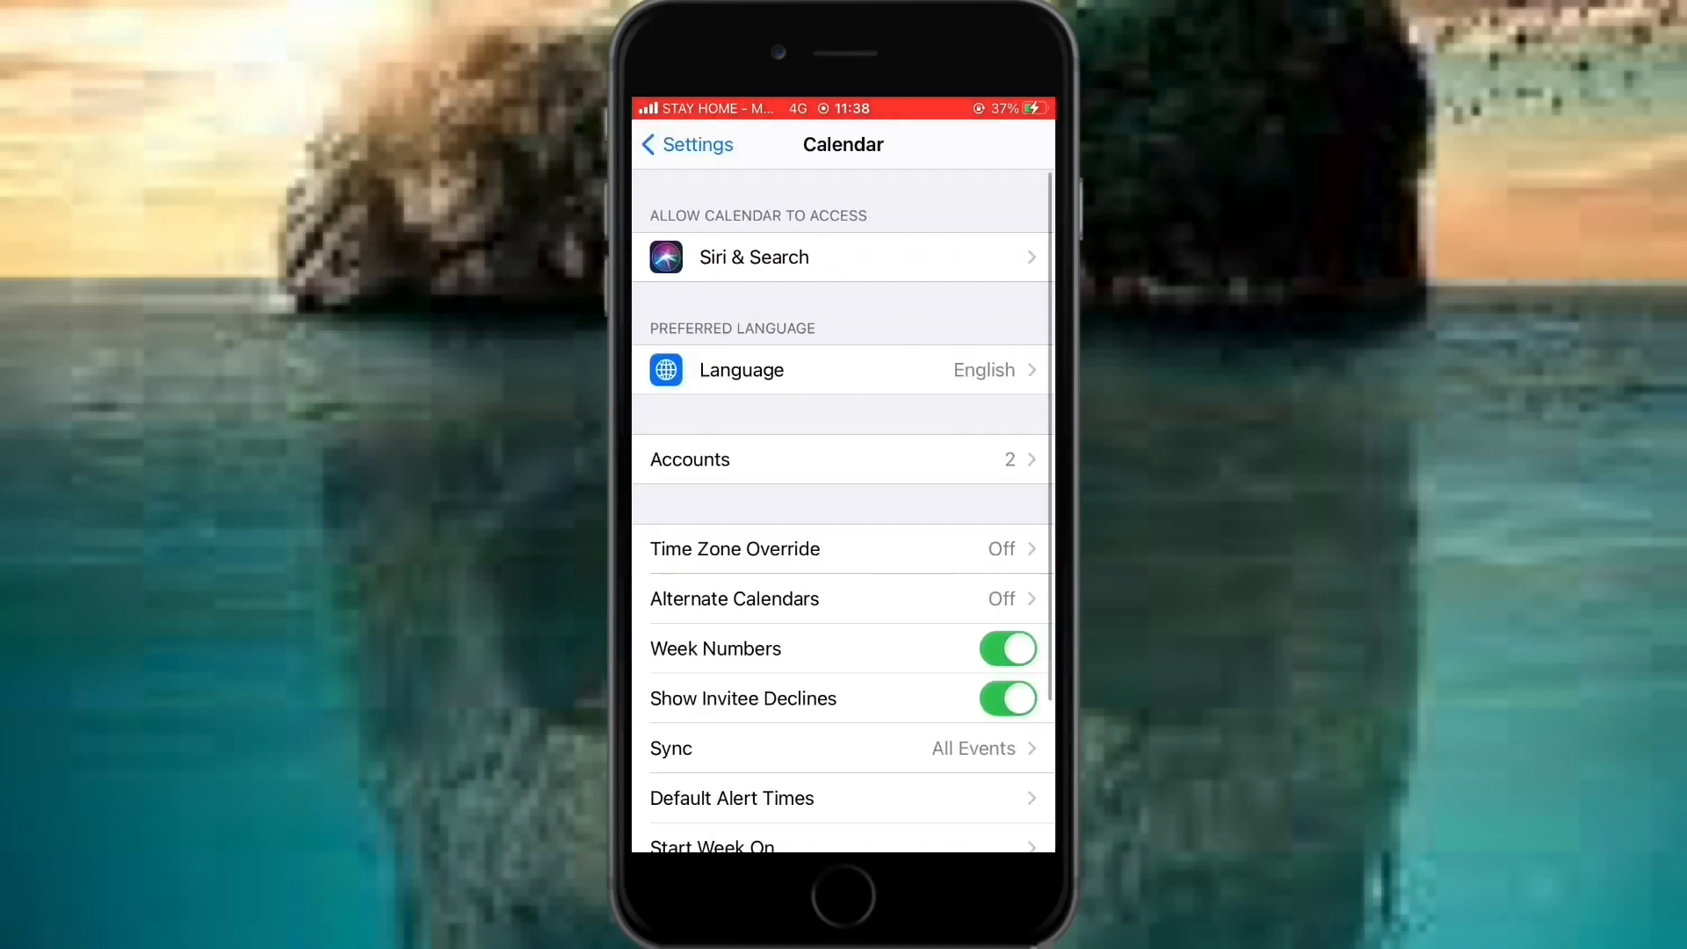
left_click(843, 460)
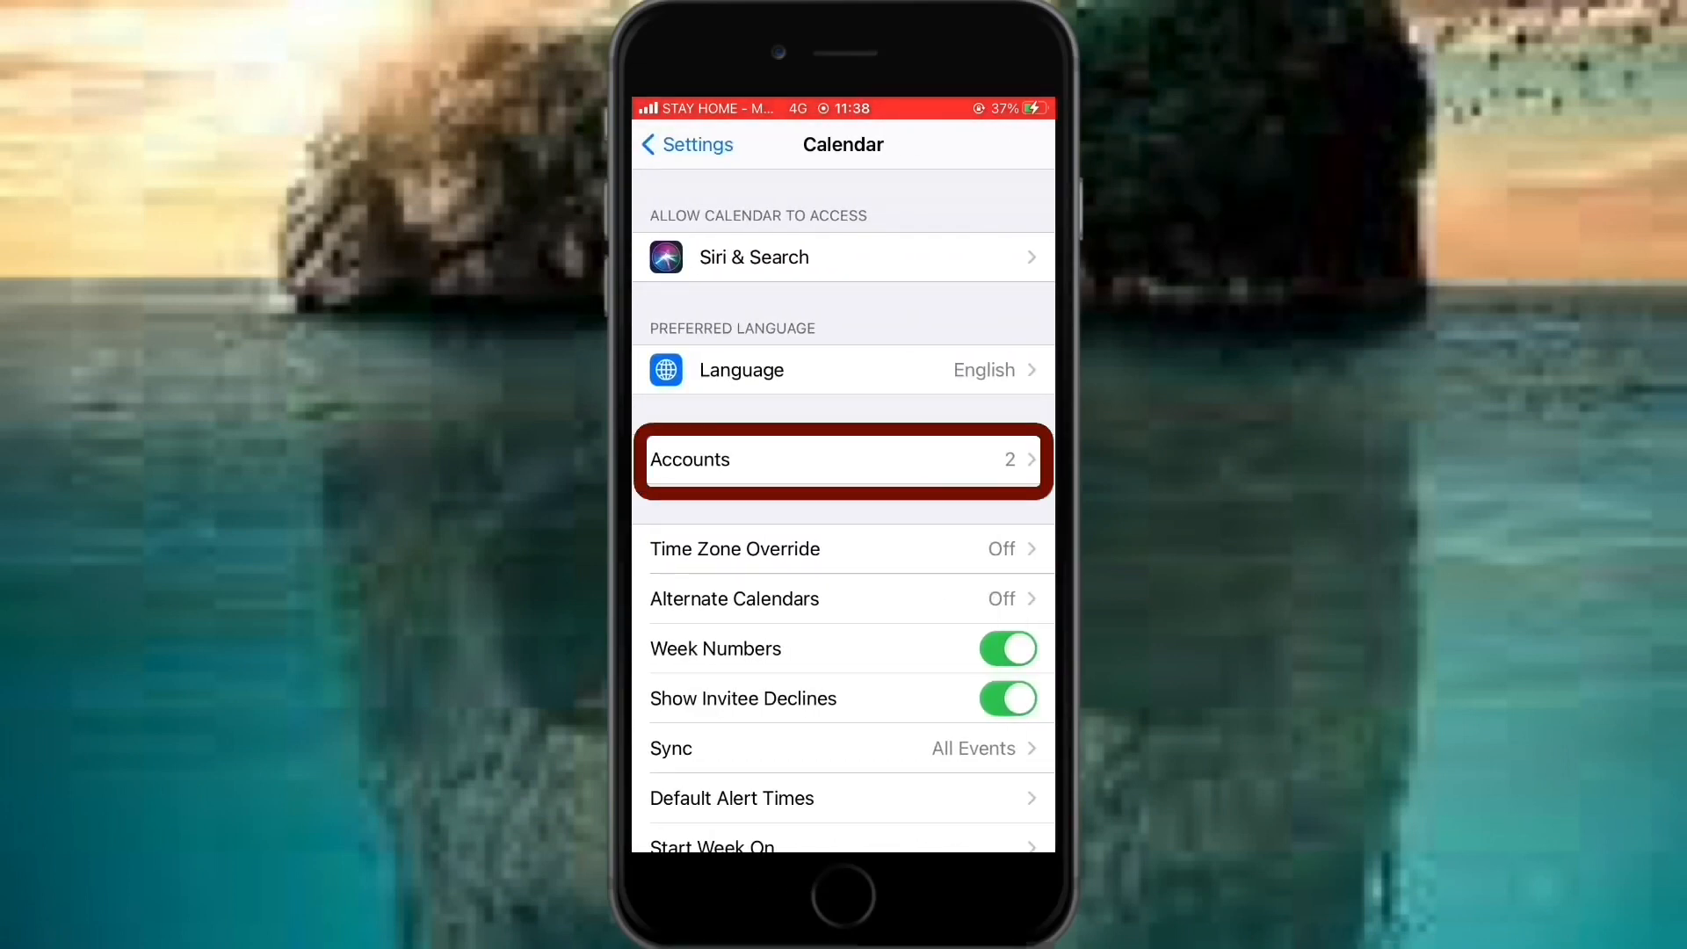
left_click(843, 459)
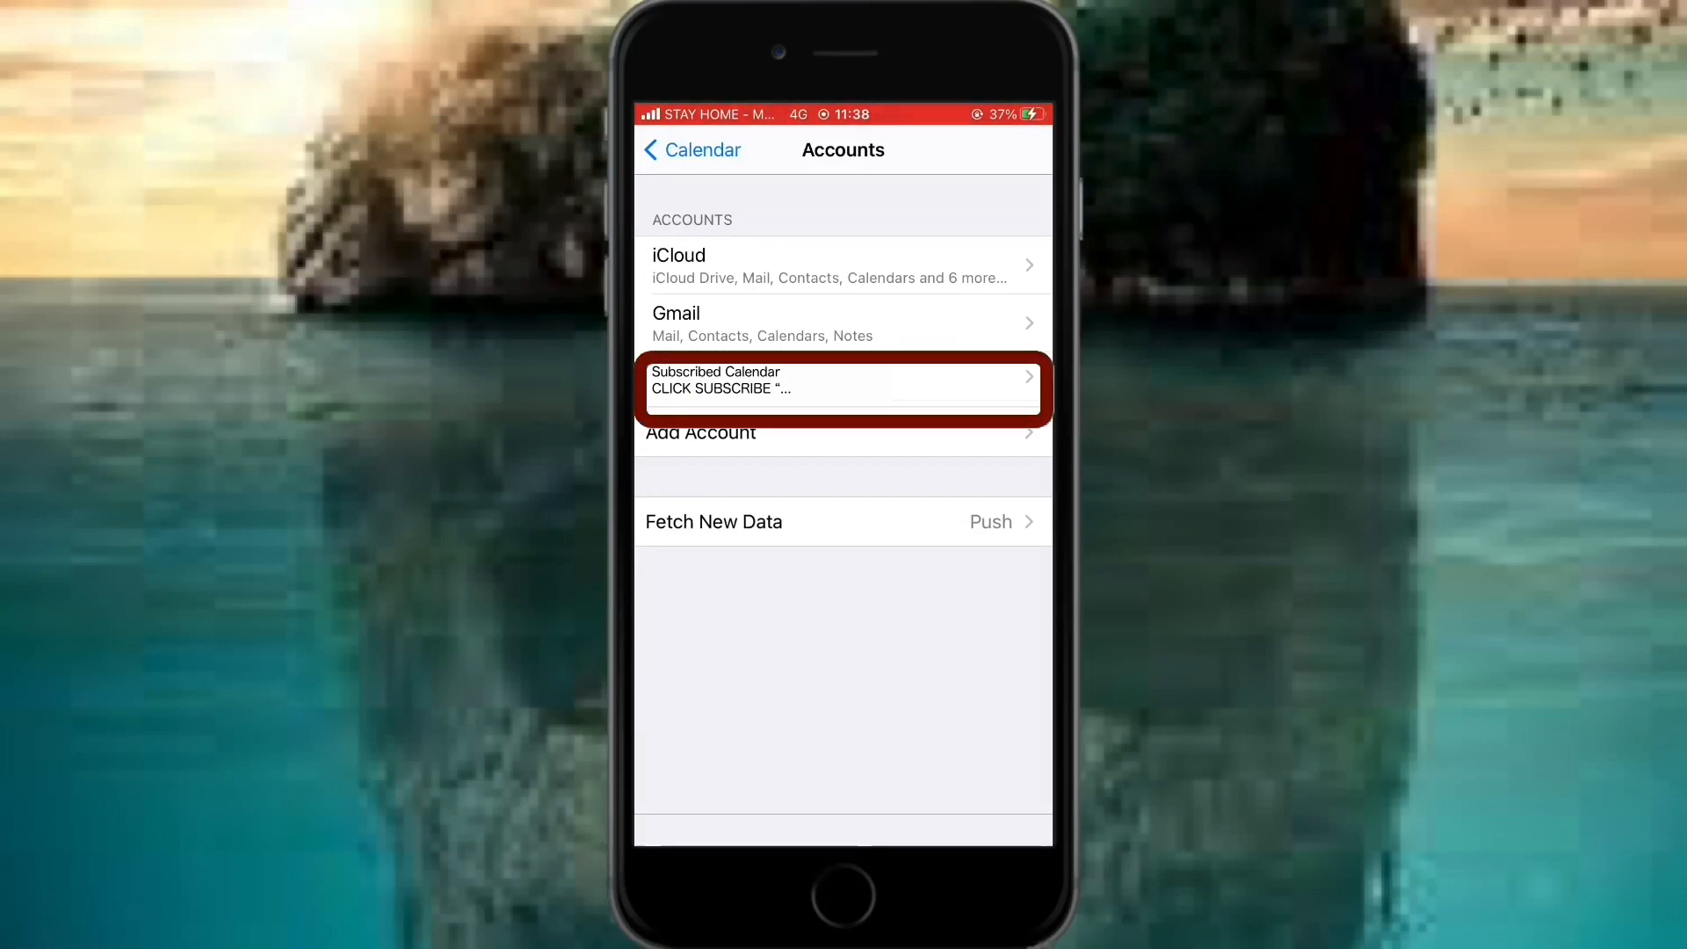
- Delete the subscribed spam calendar account, then begin entering the iCloud web address
left_click(842, 380)
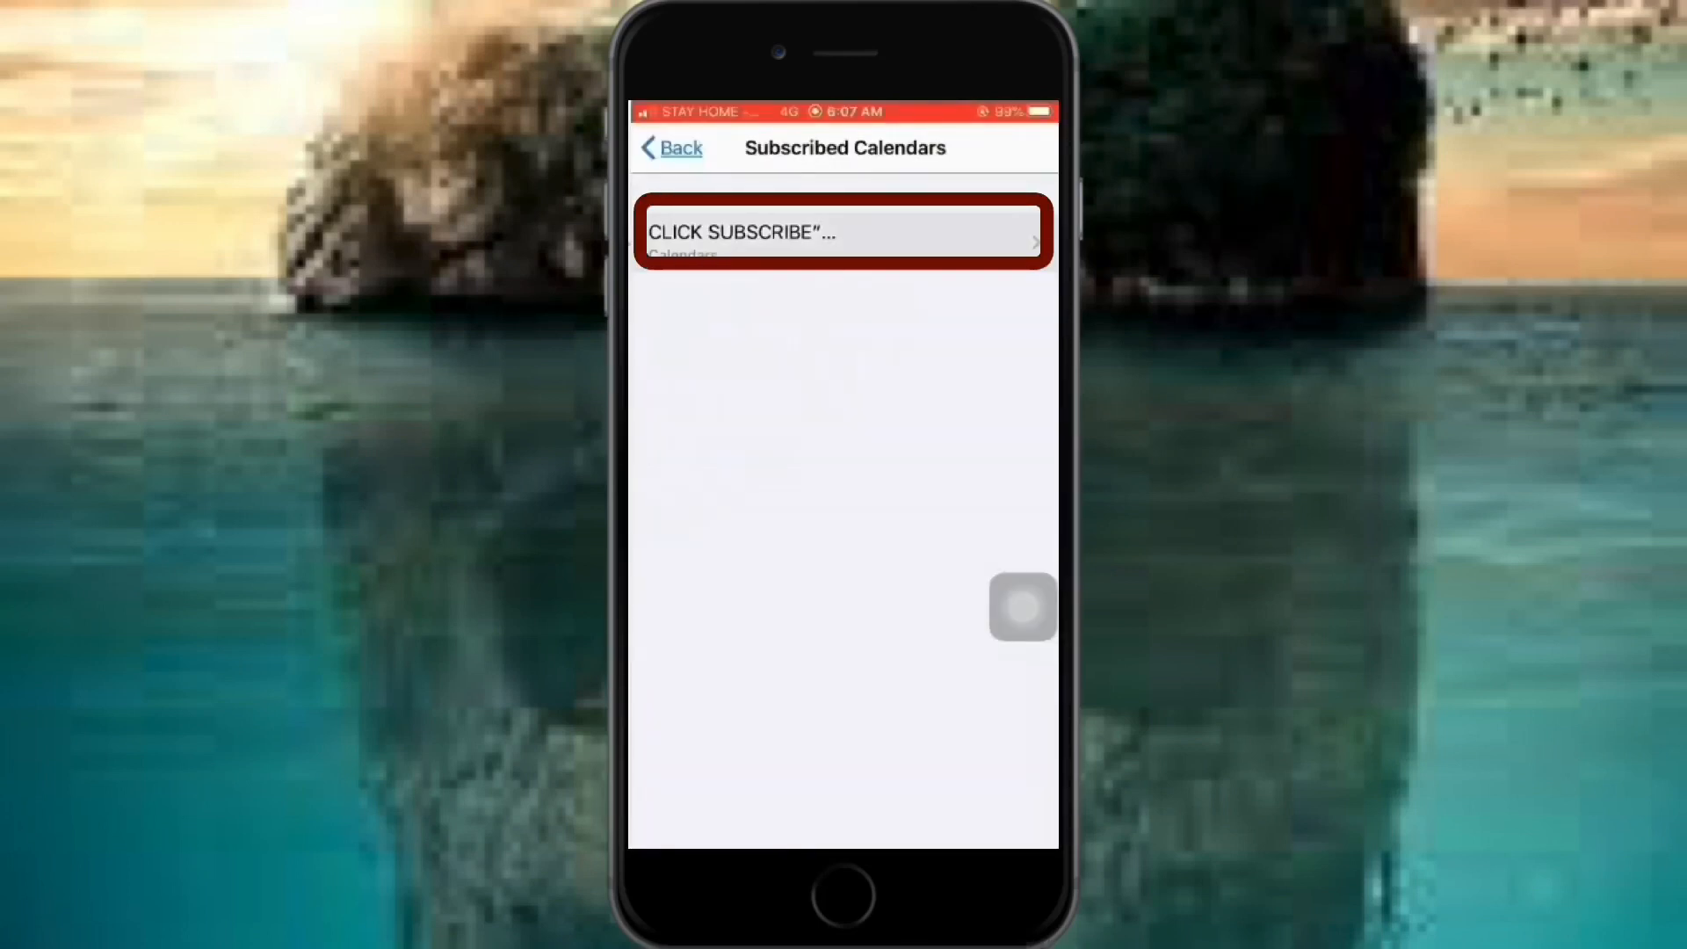
left_click(843, 232)
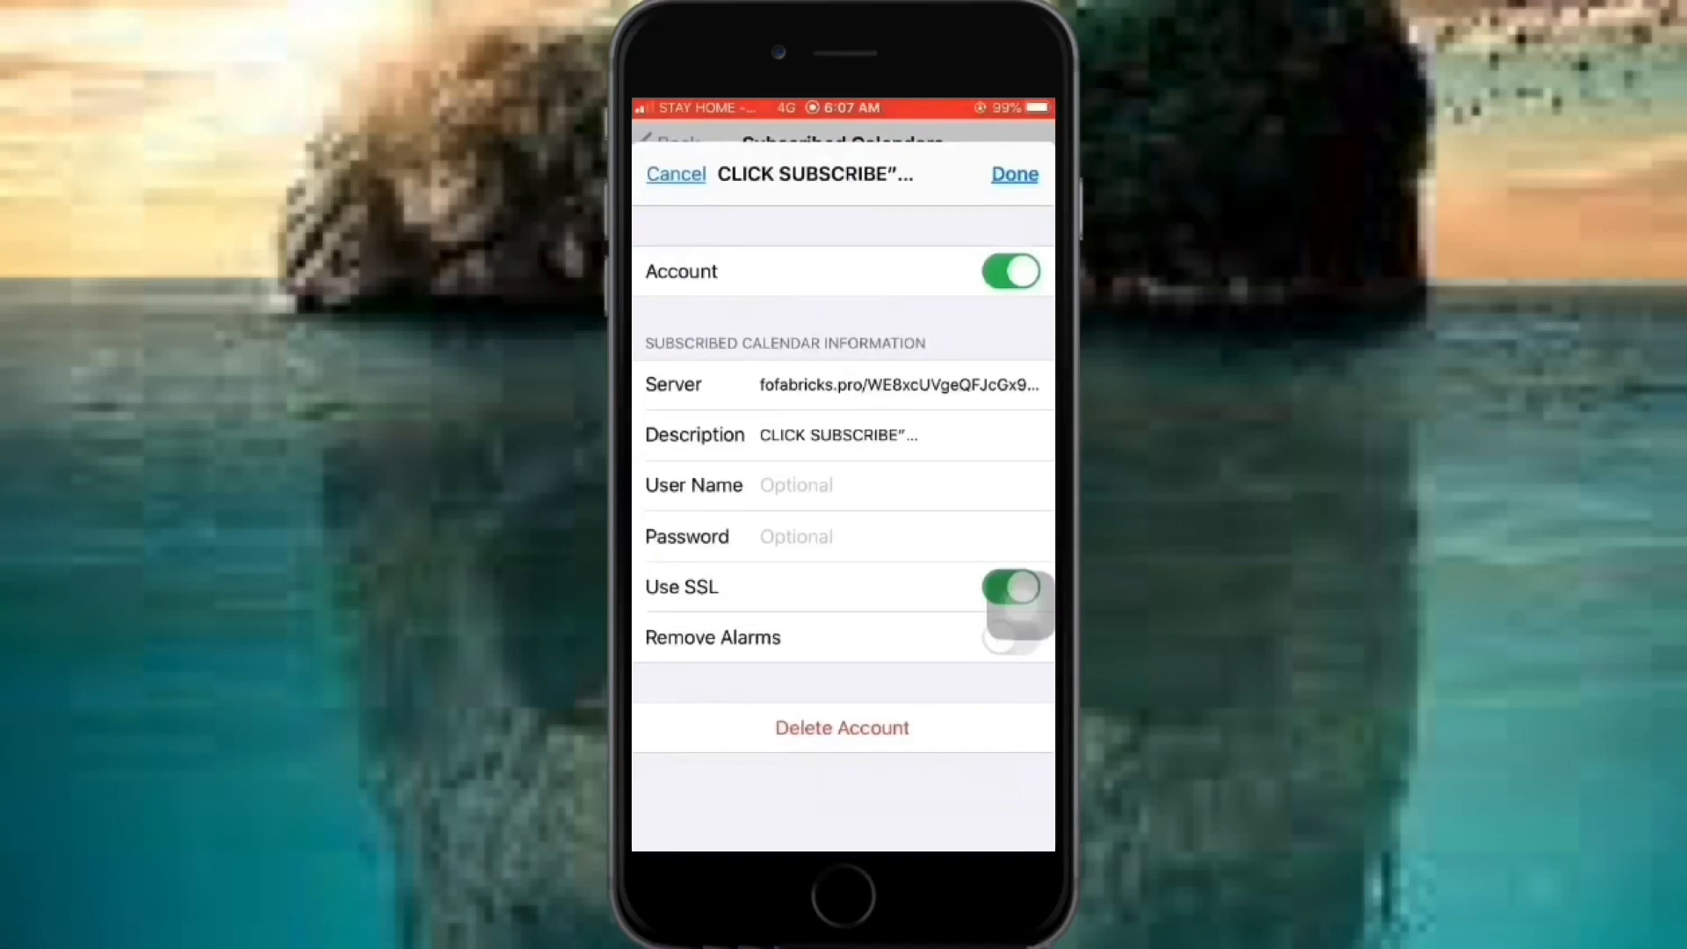
left_click(842, 728)
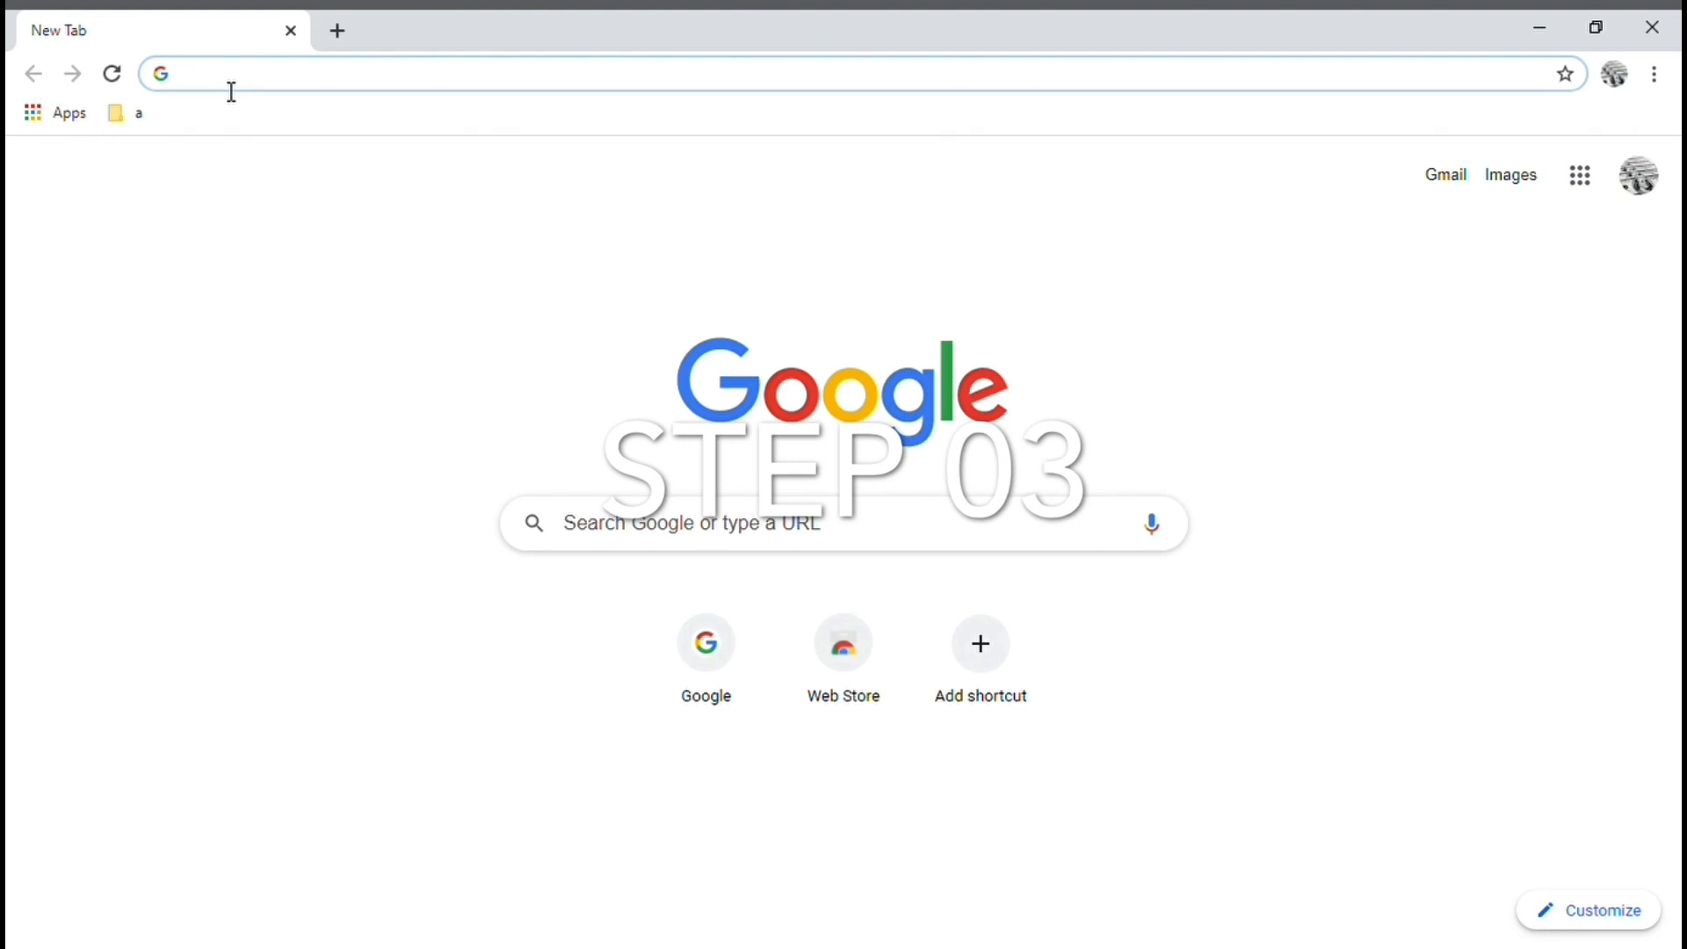
type("www.icloud.com")
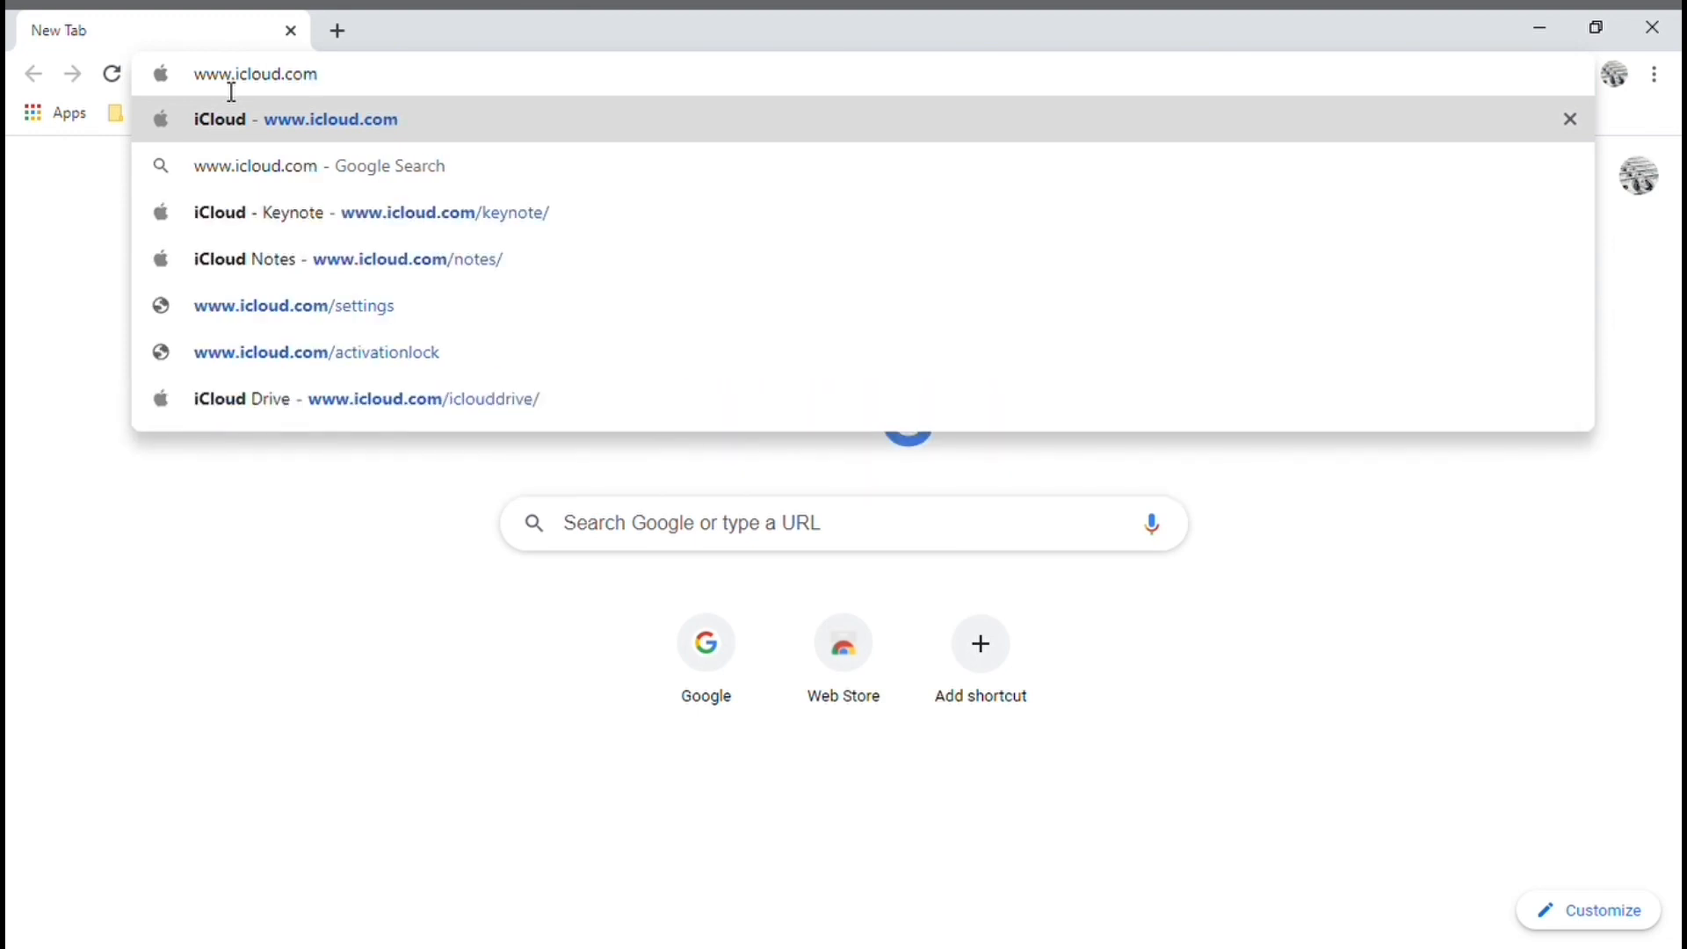
mouse_move(371, 88)
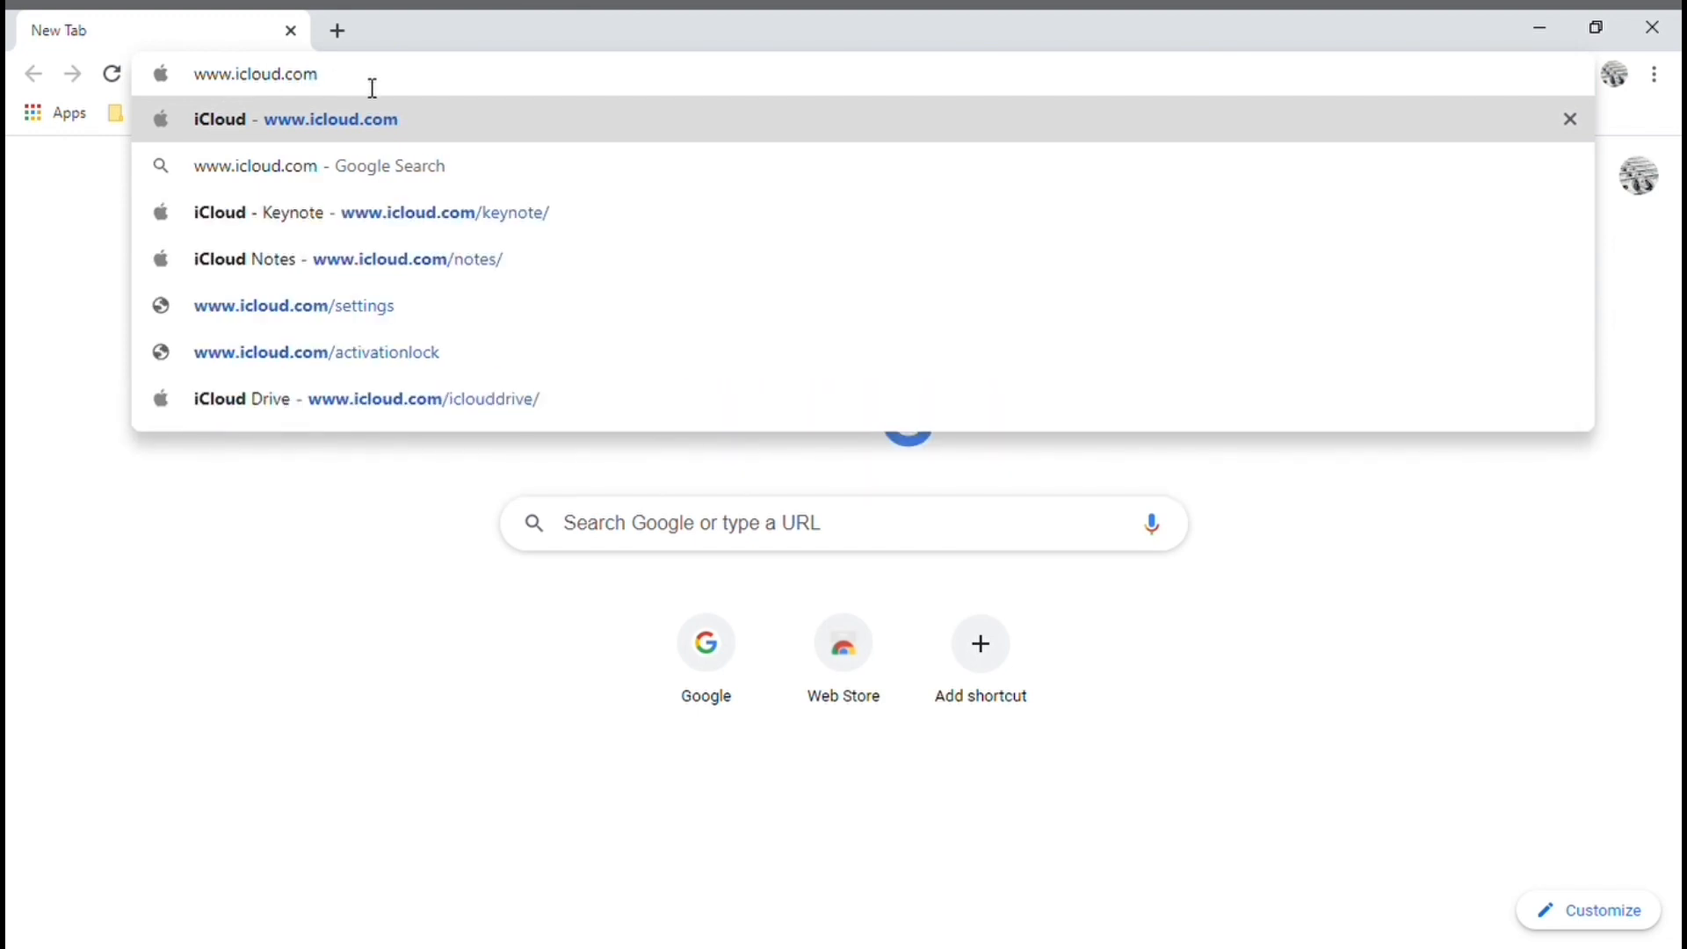
left_click(332, 118)
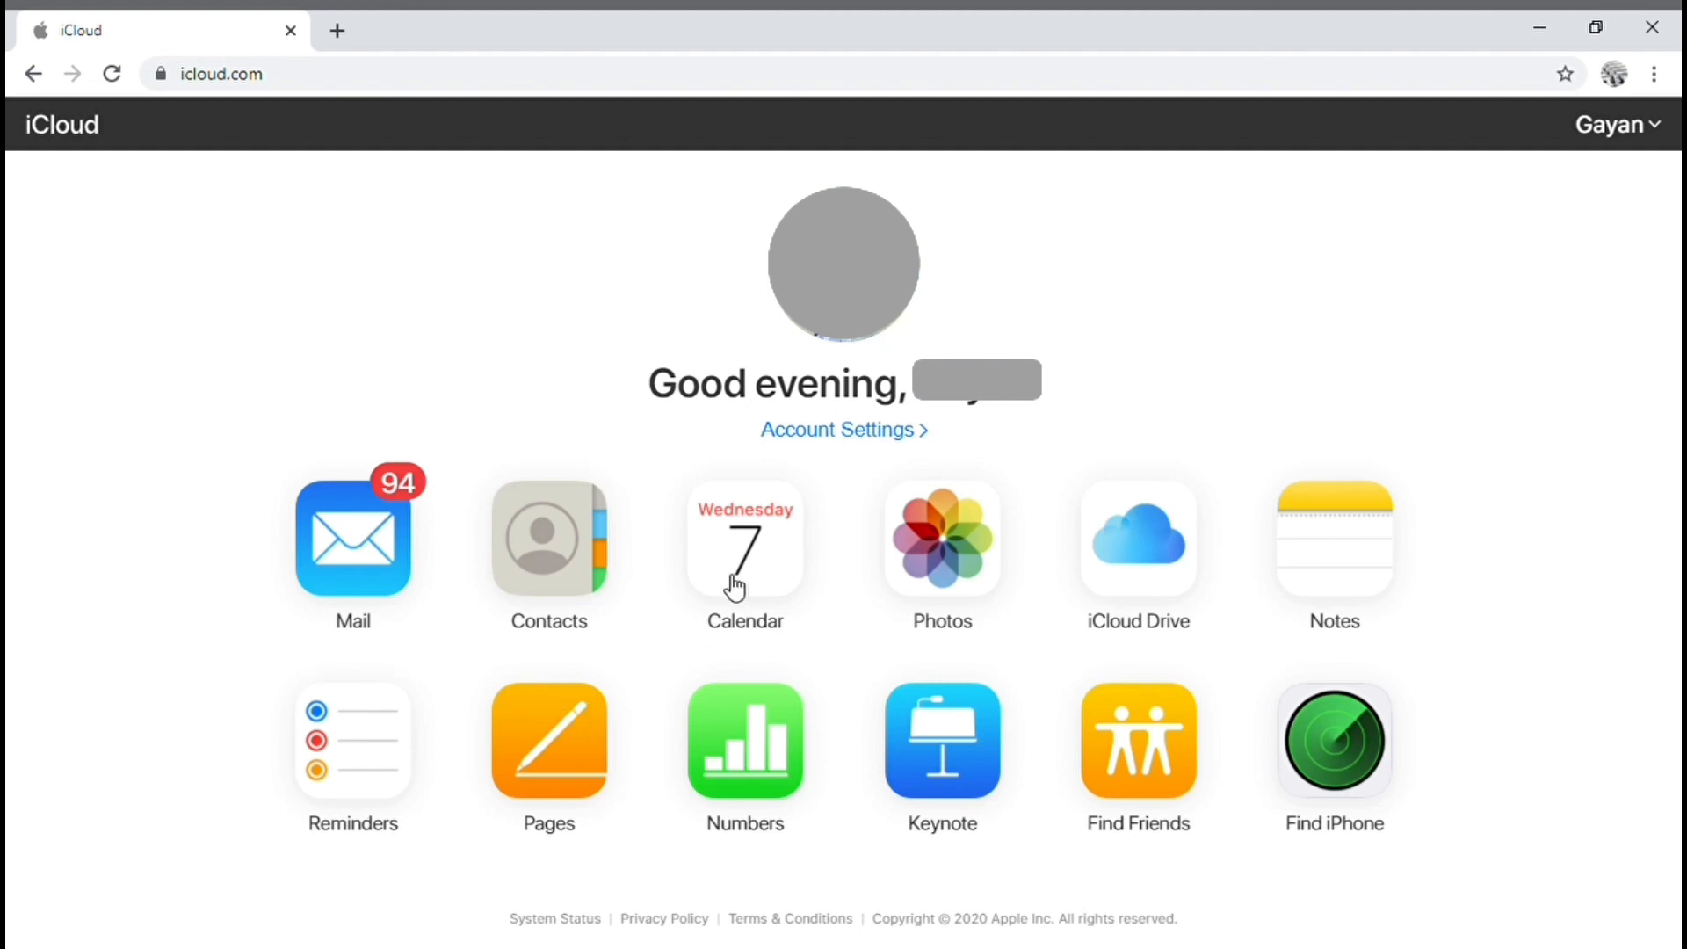
- Open iCloud Calendar and bring up Preferences from the gear menu
left_click(743, 538)
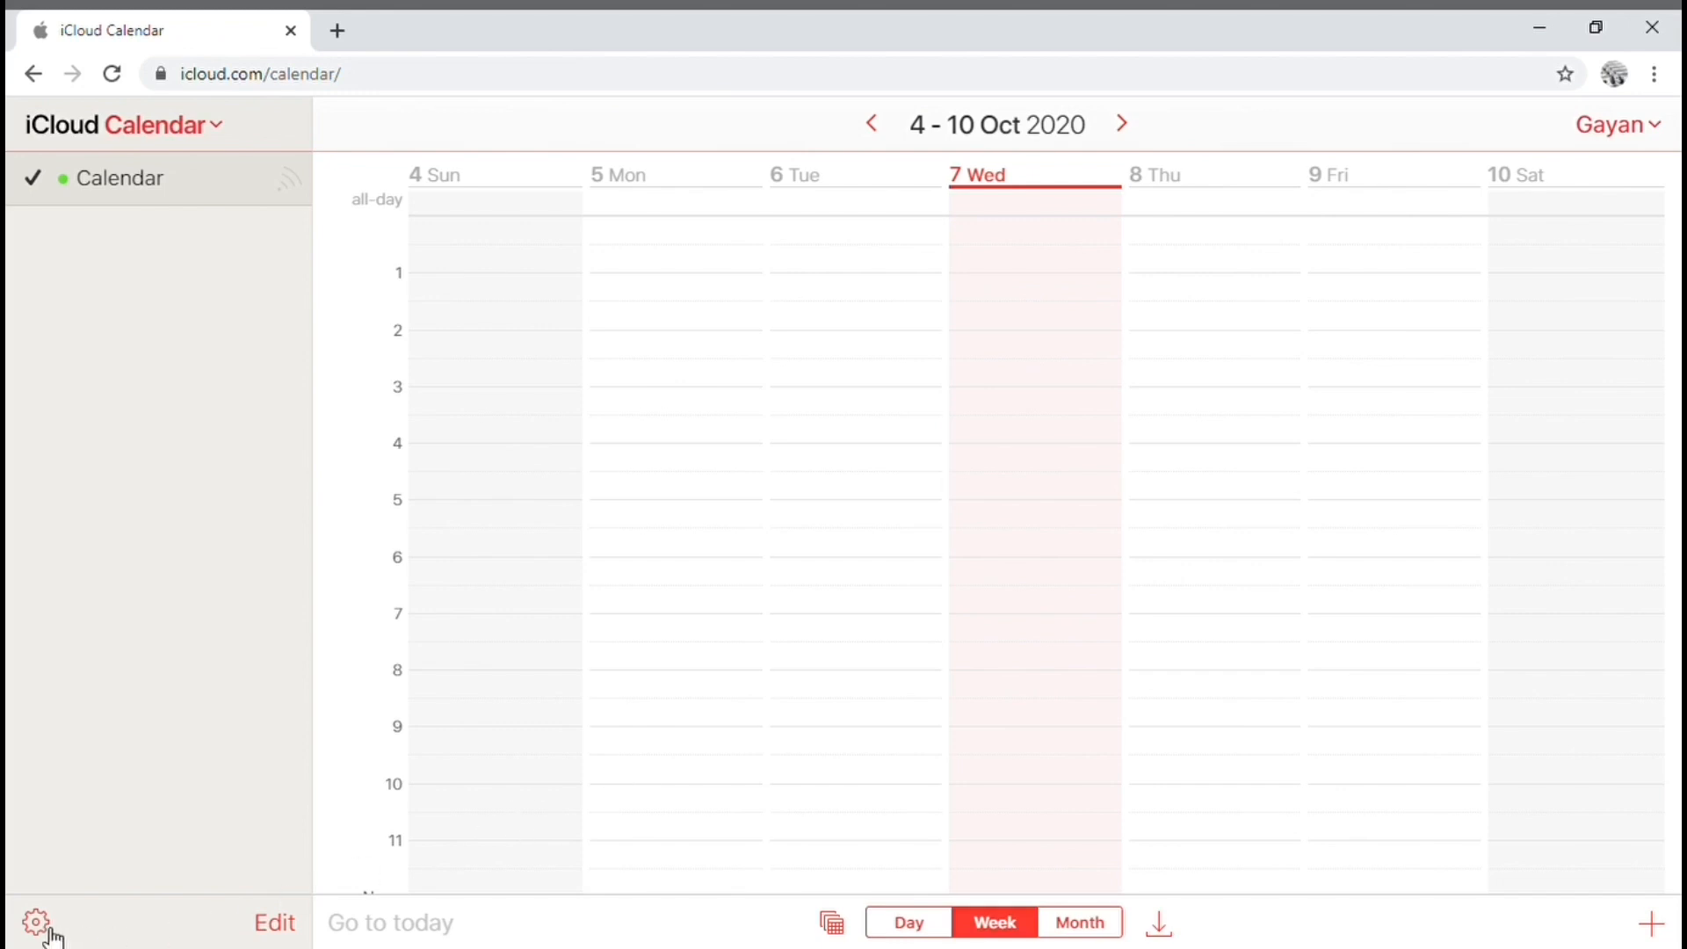
left_click(35, 924)
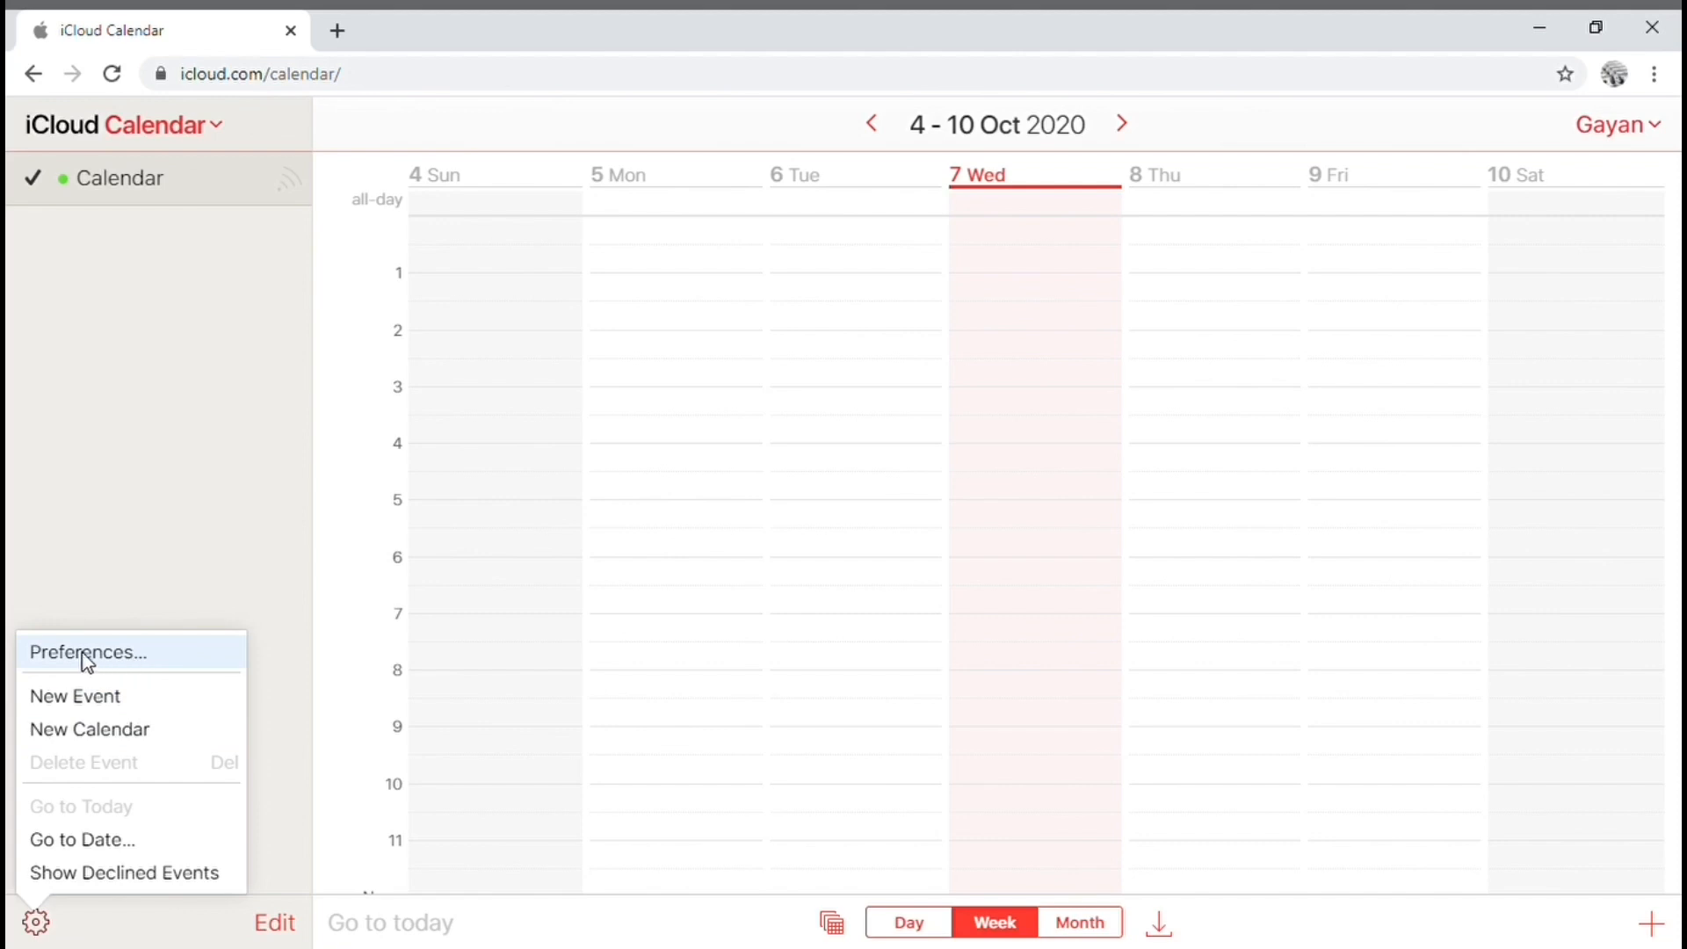
left_click(87, 653)
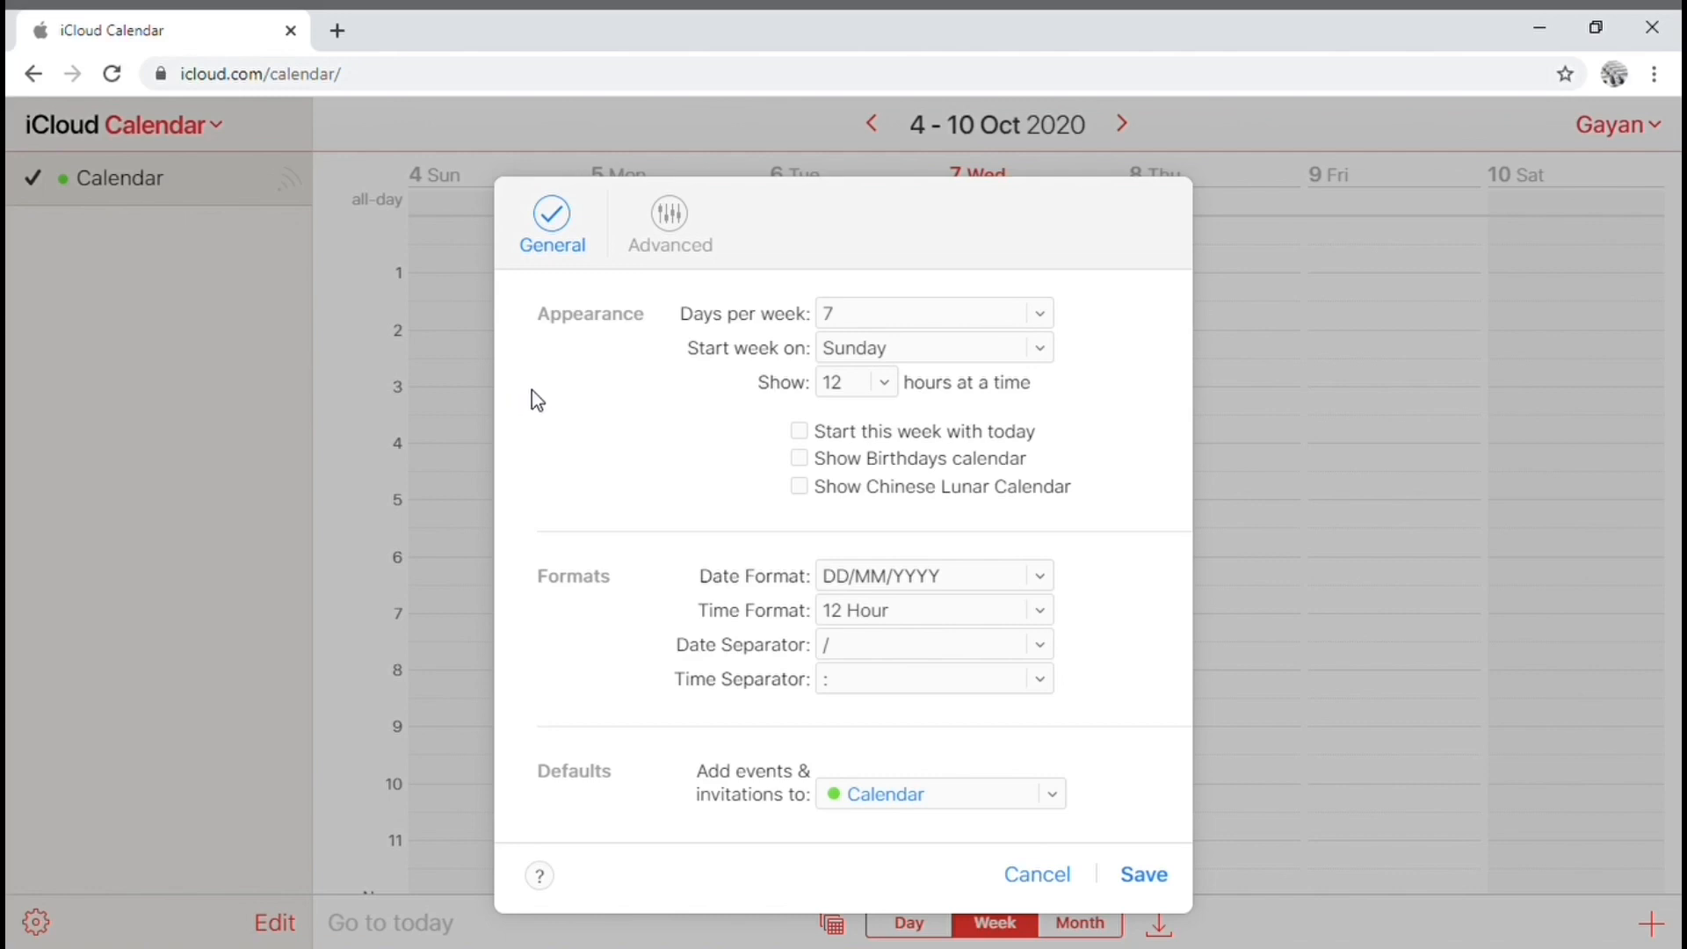
mouse_move(670, 226)
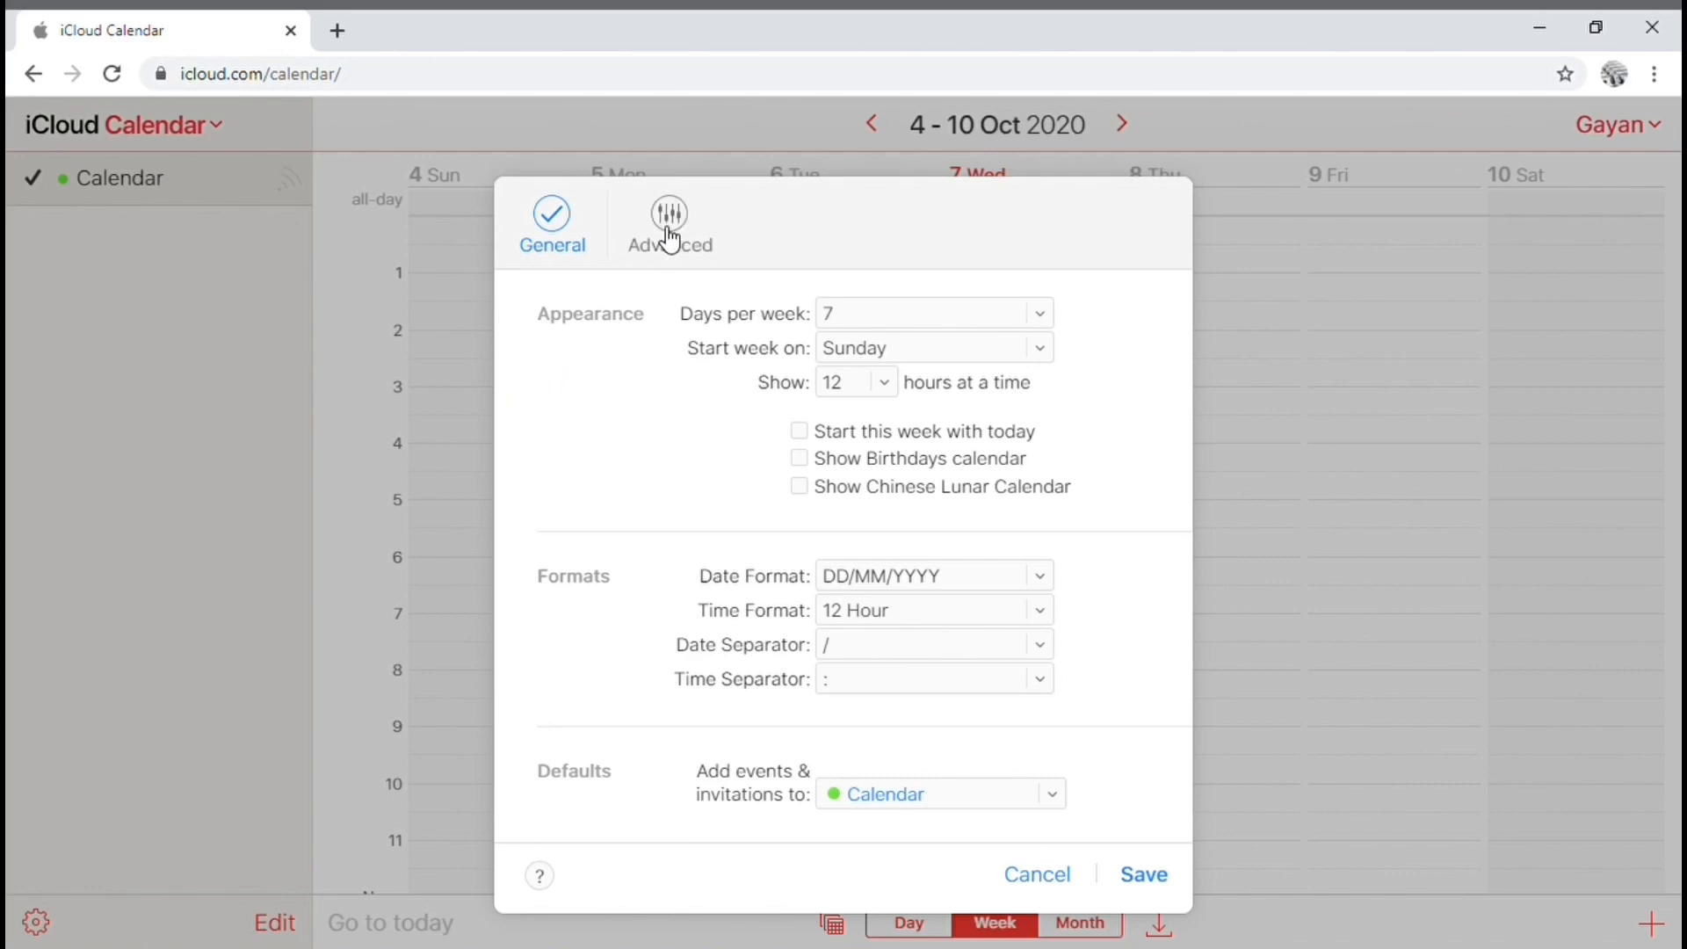
- In Advanced preferences, set invitations to arrive by email and save
left_click(668, 222)
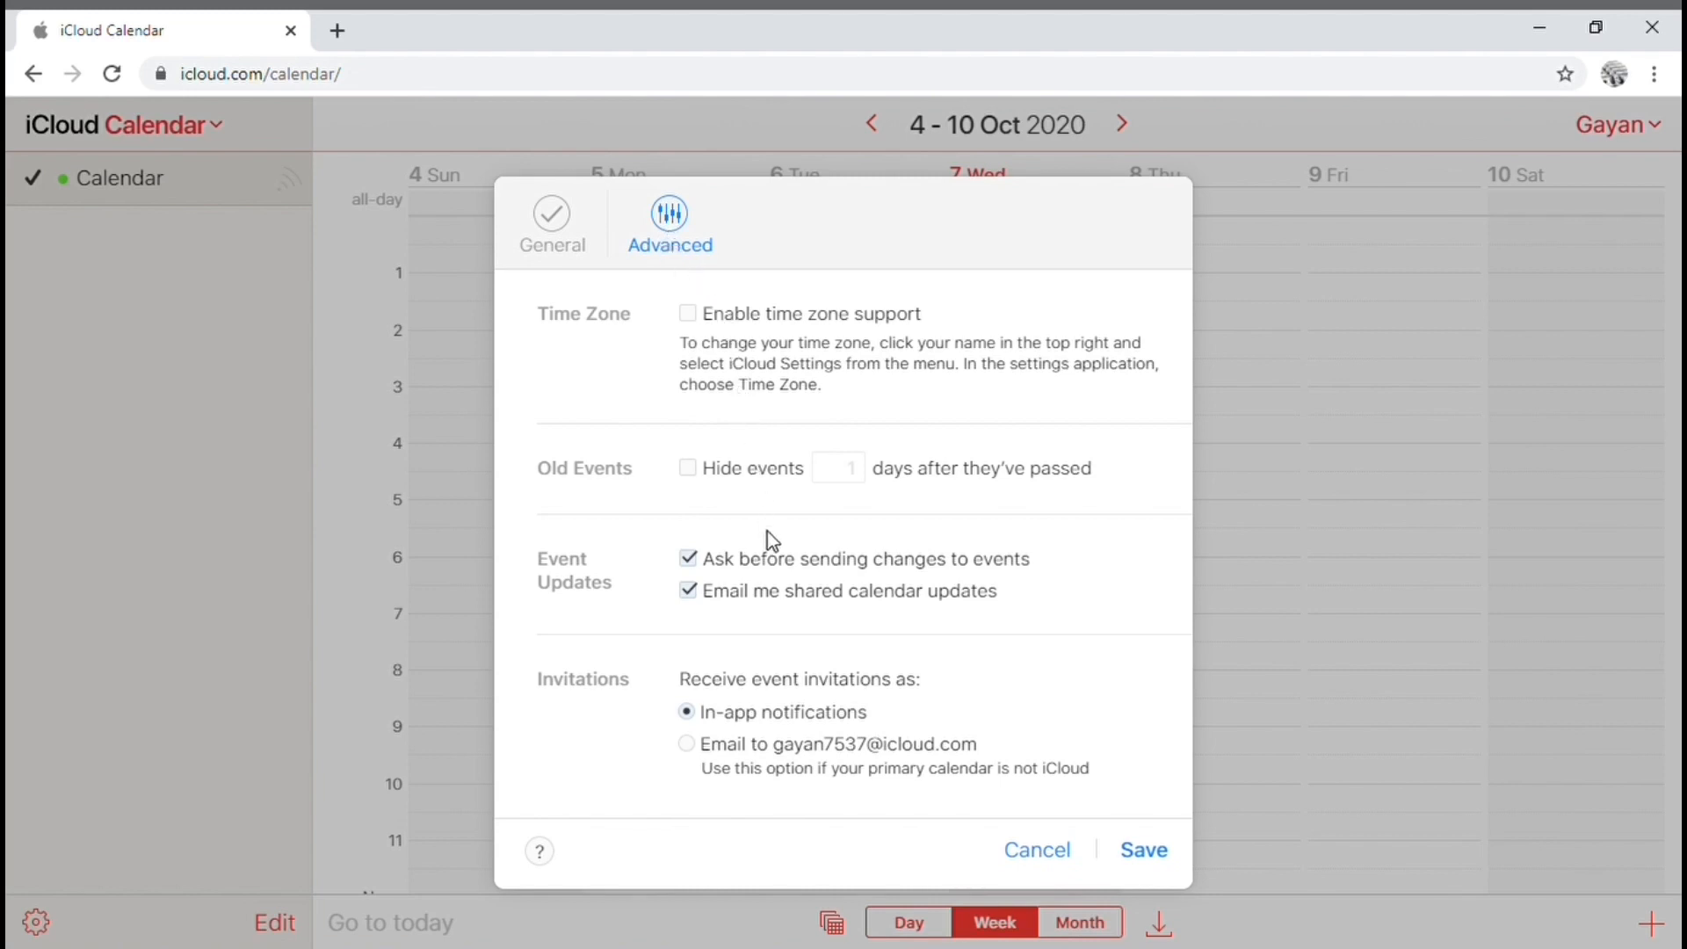
mouse_move(911, 783)
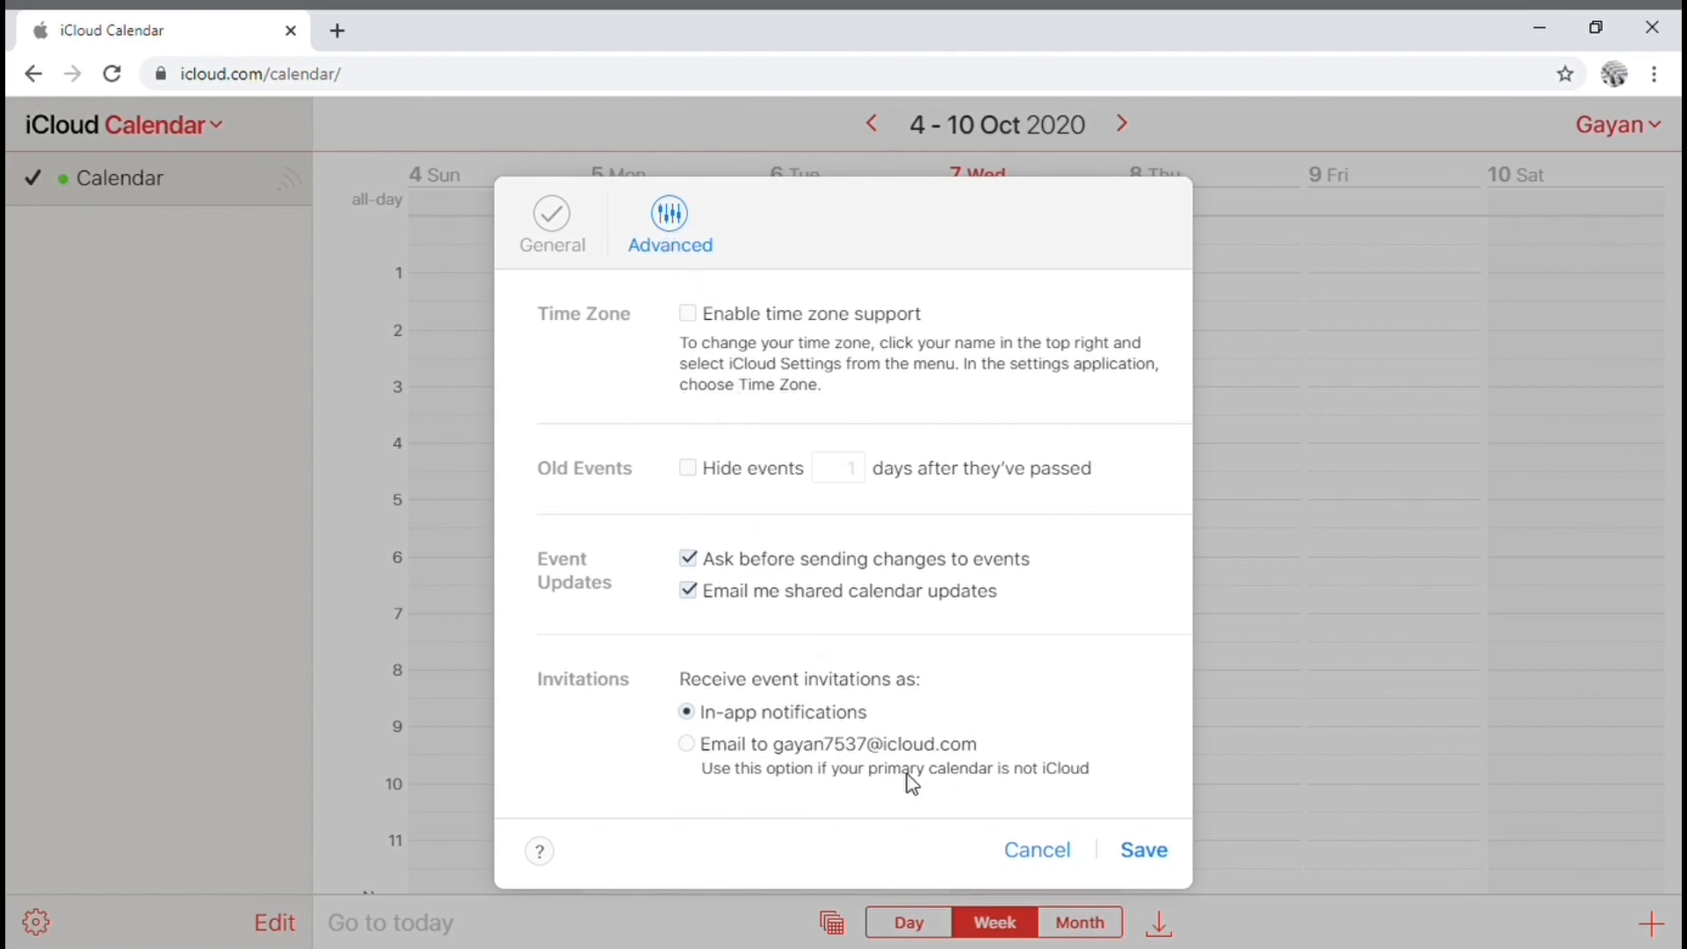
left_click(686, 743)
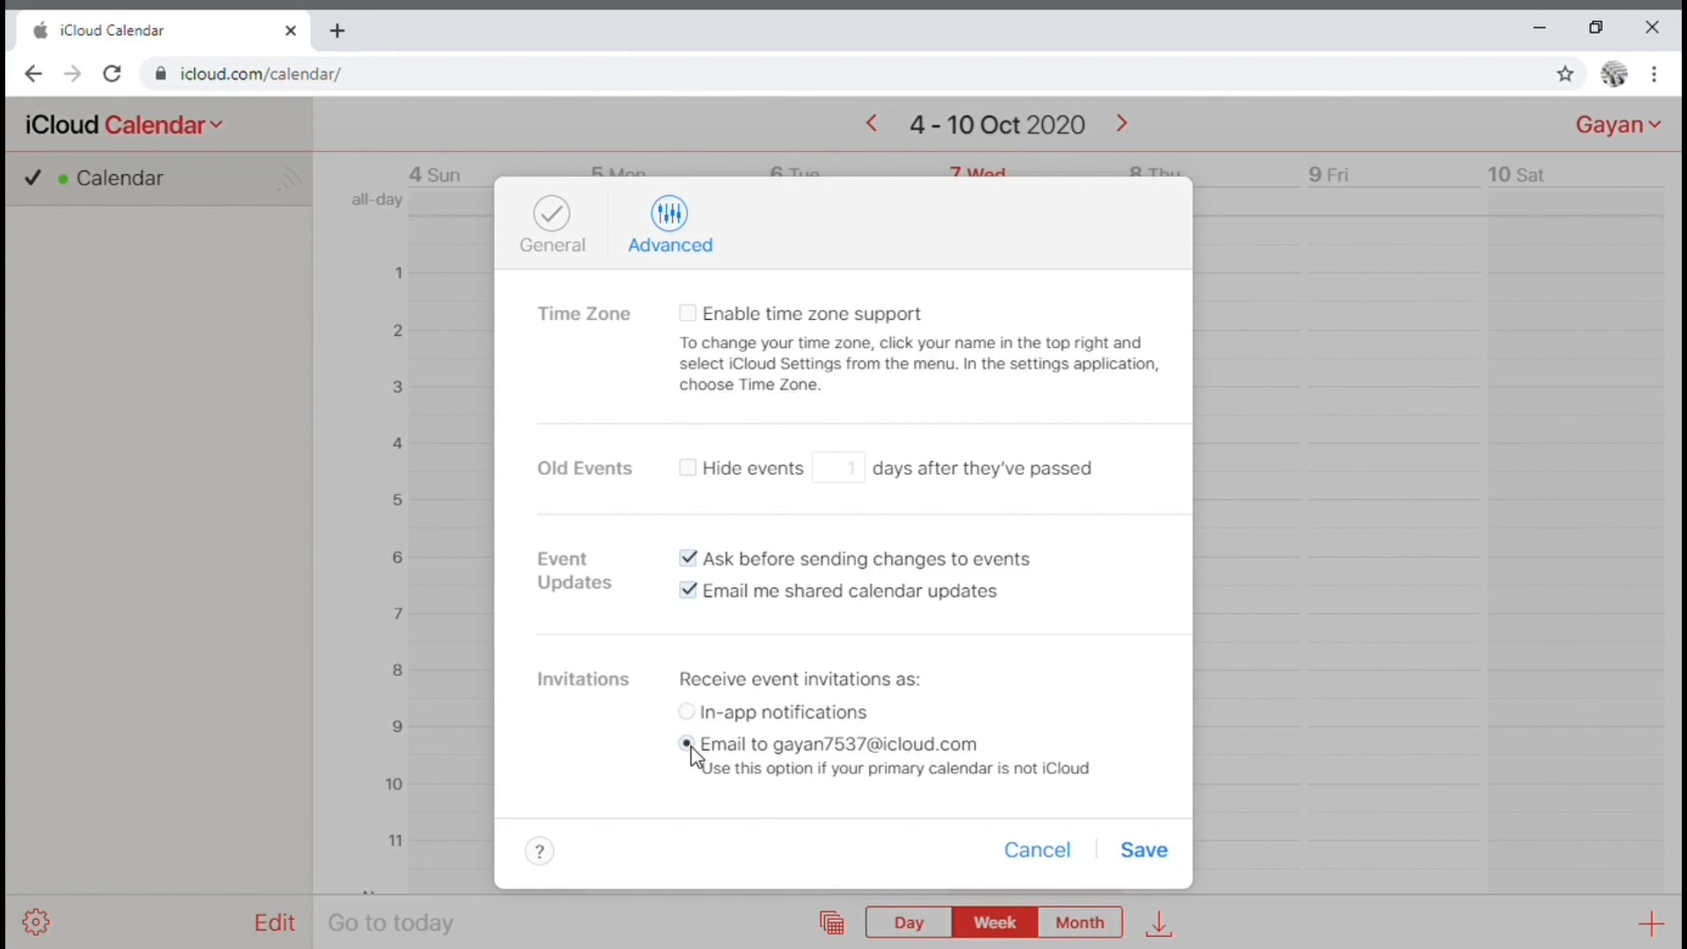
mouse_move(699, 759)
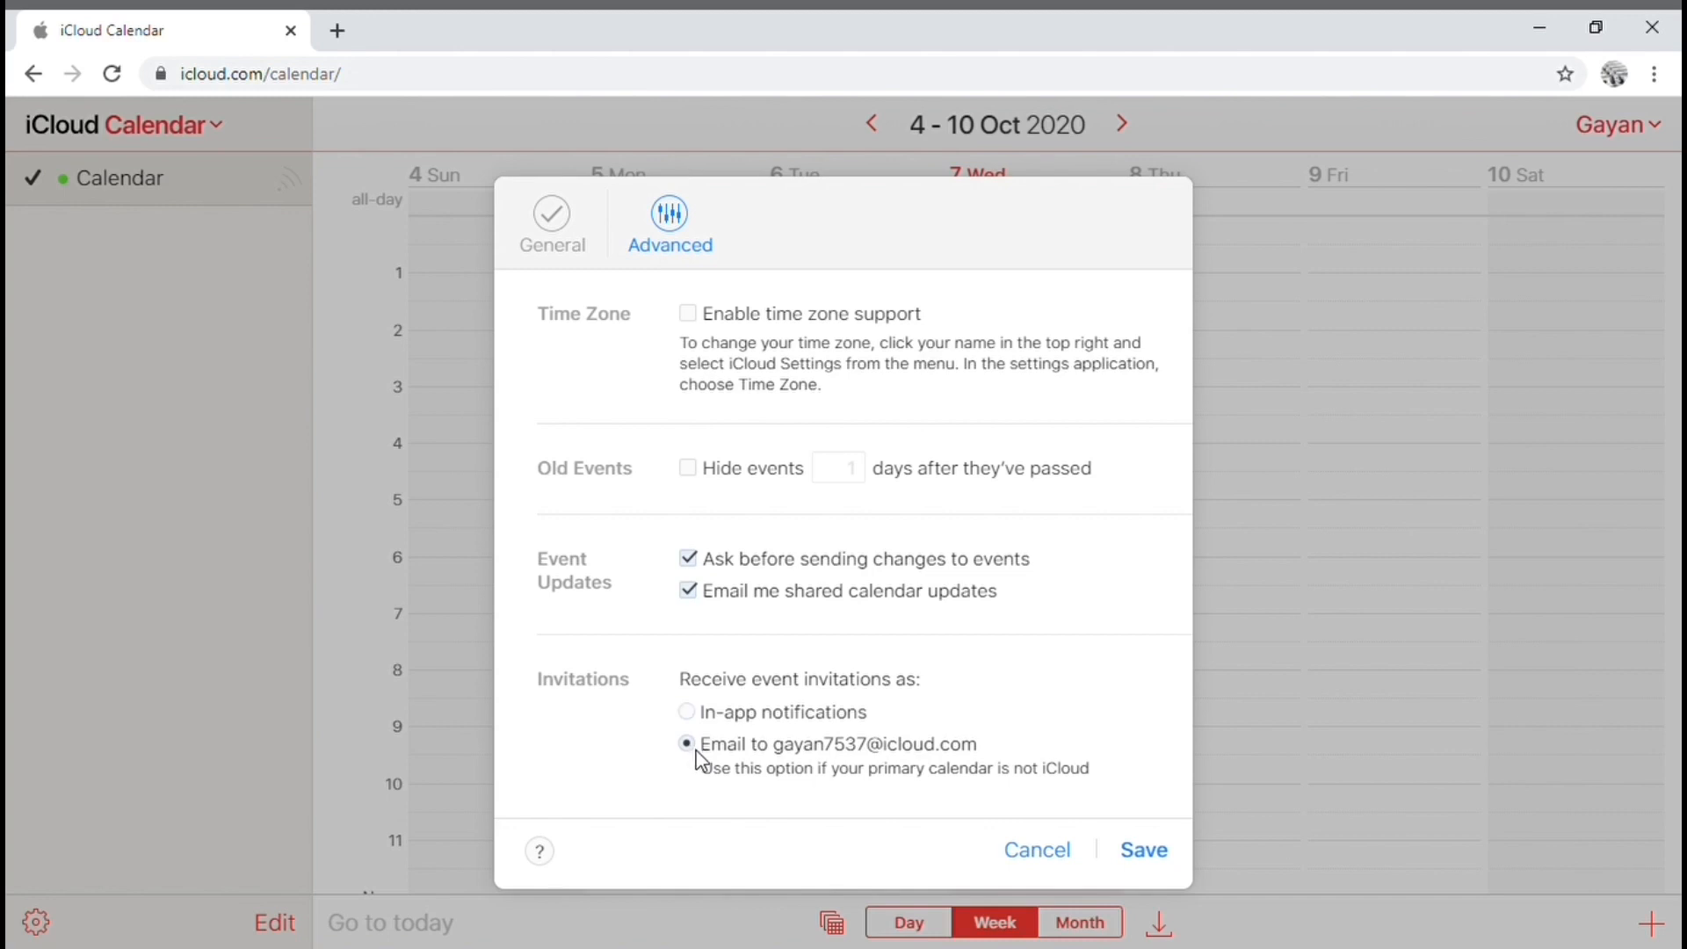
mouse_move(1102, 864)
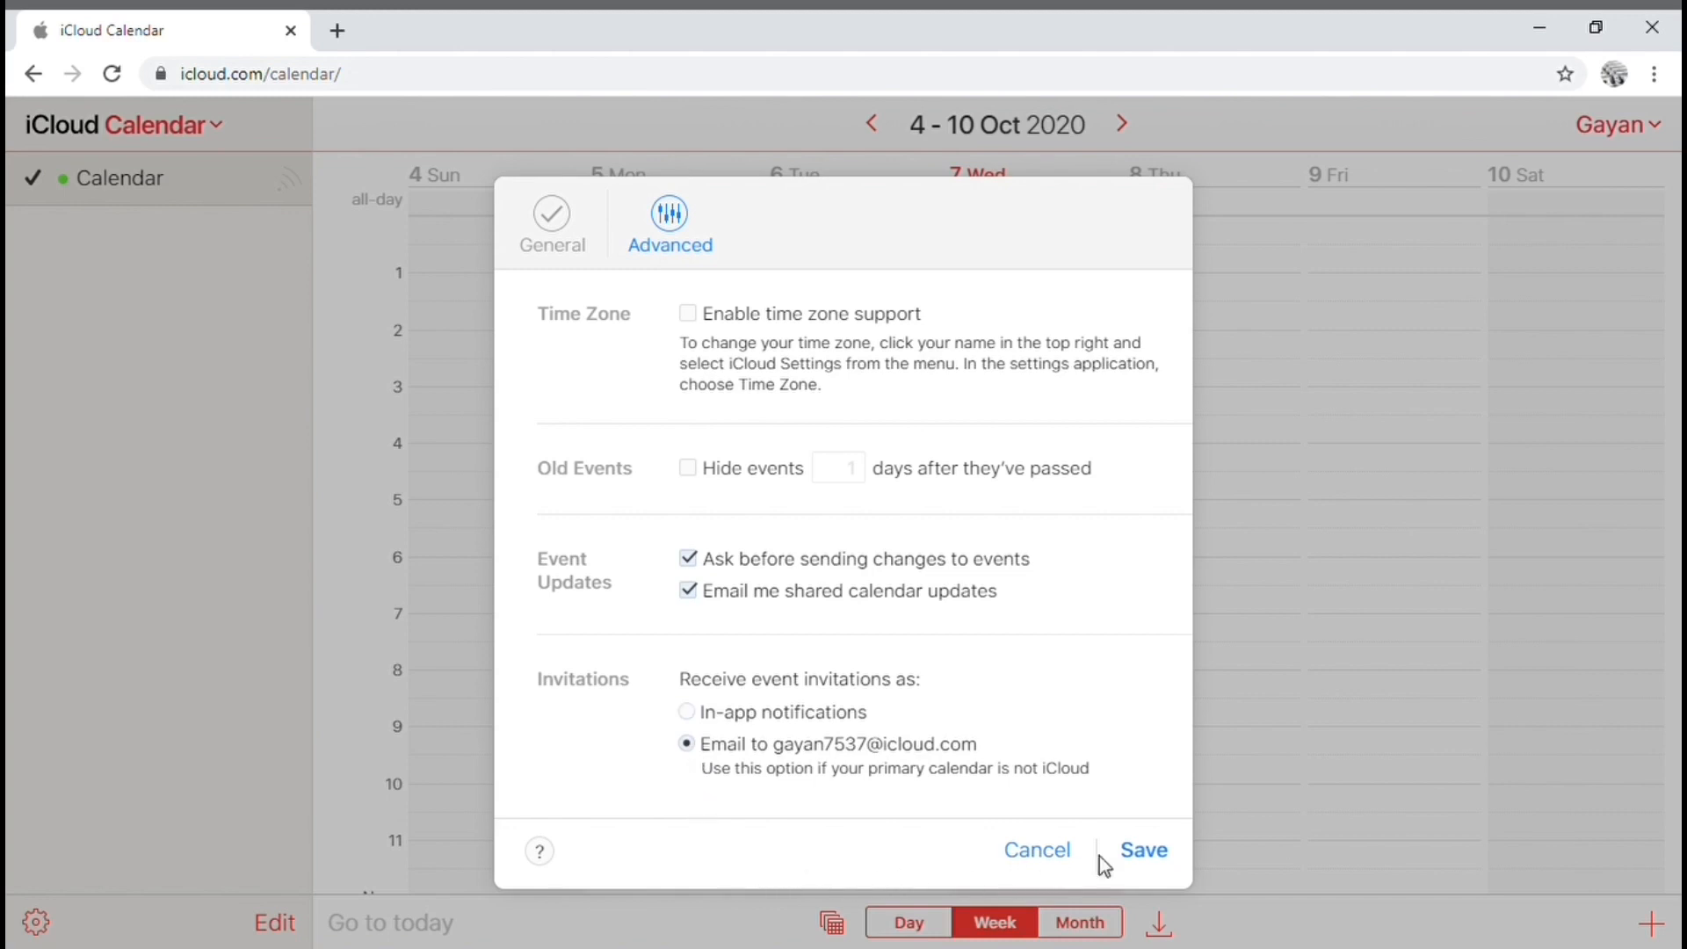
left_click(1142, 850)
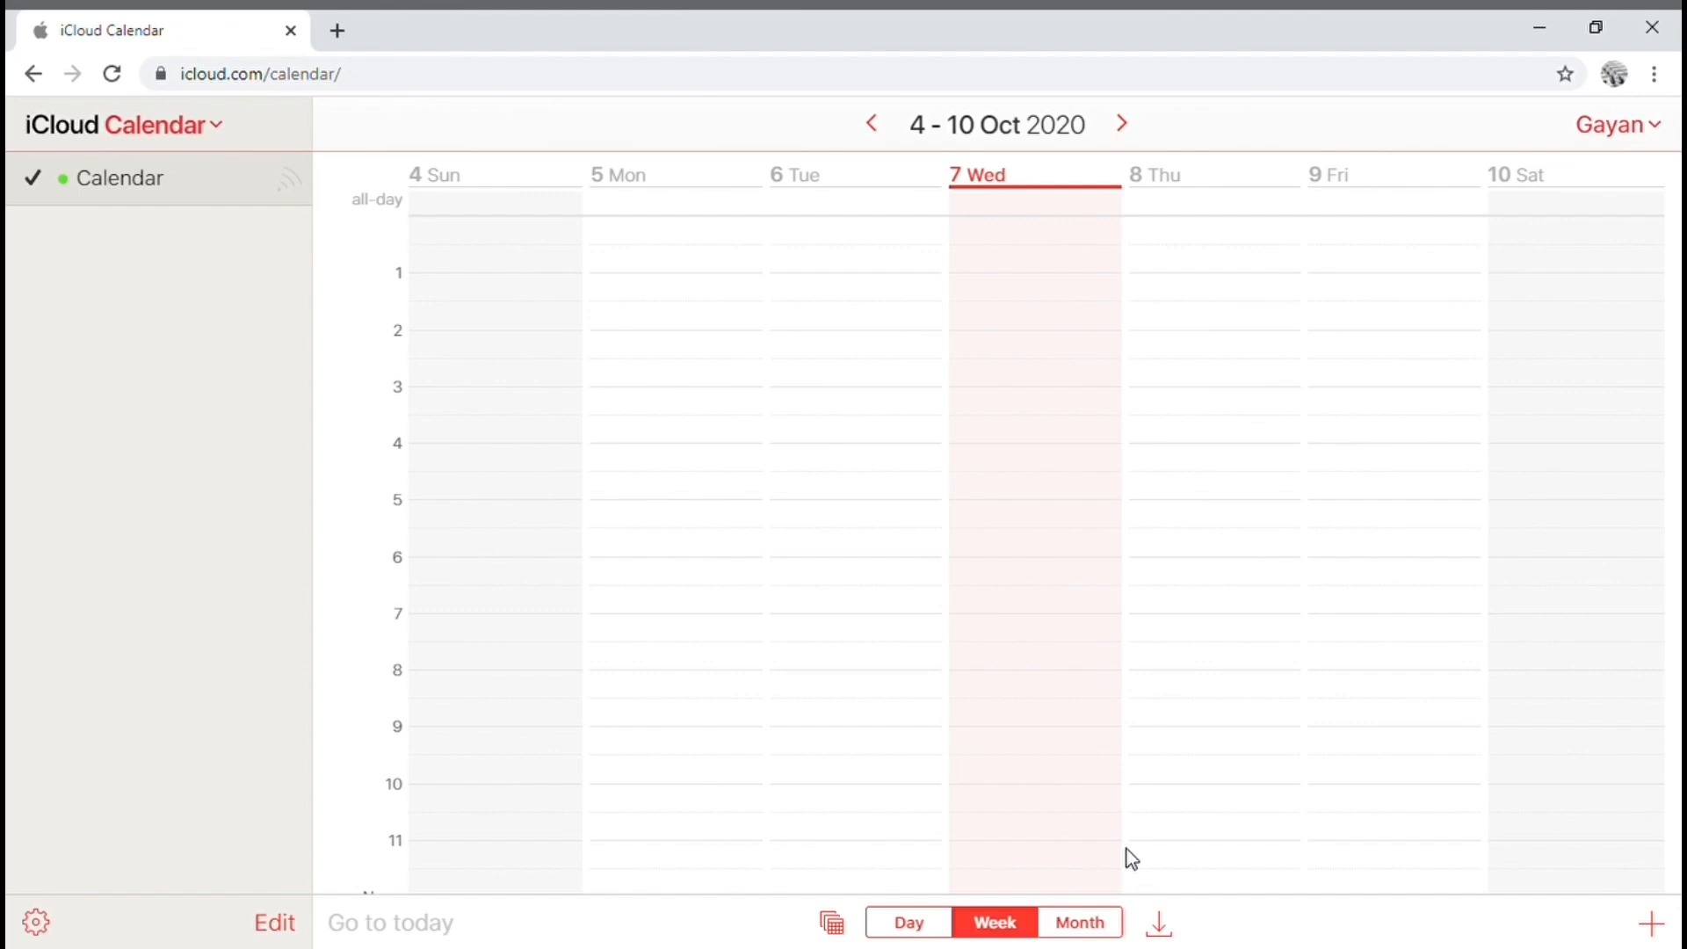
mouse_move(1633, 428)
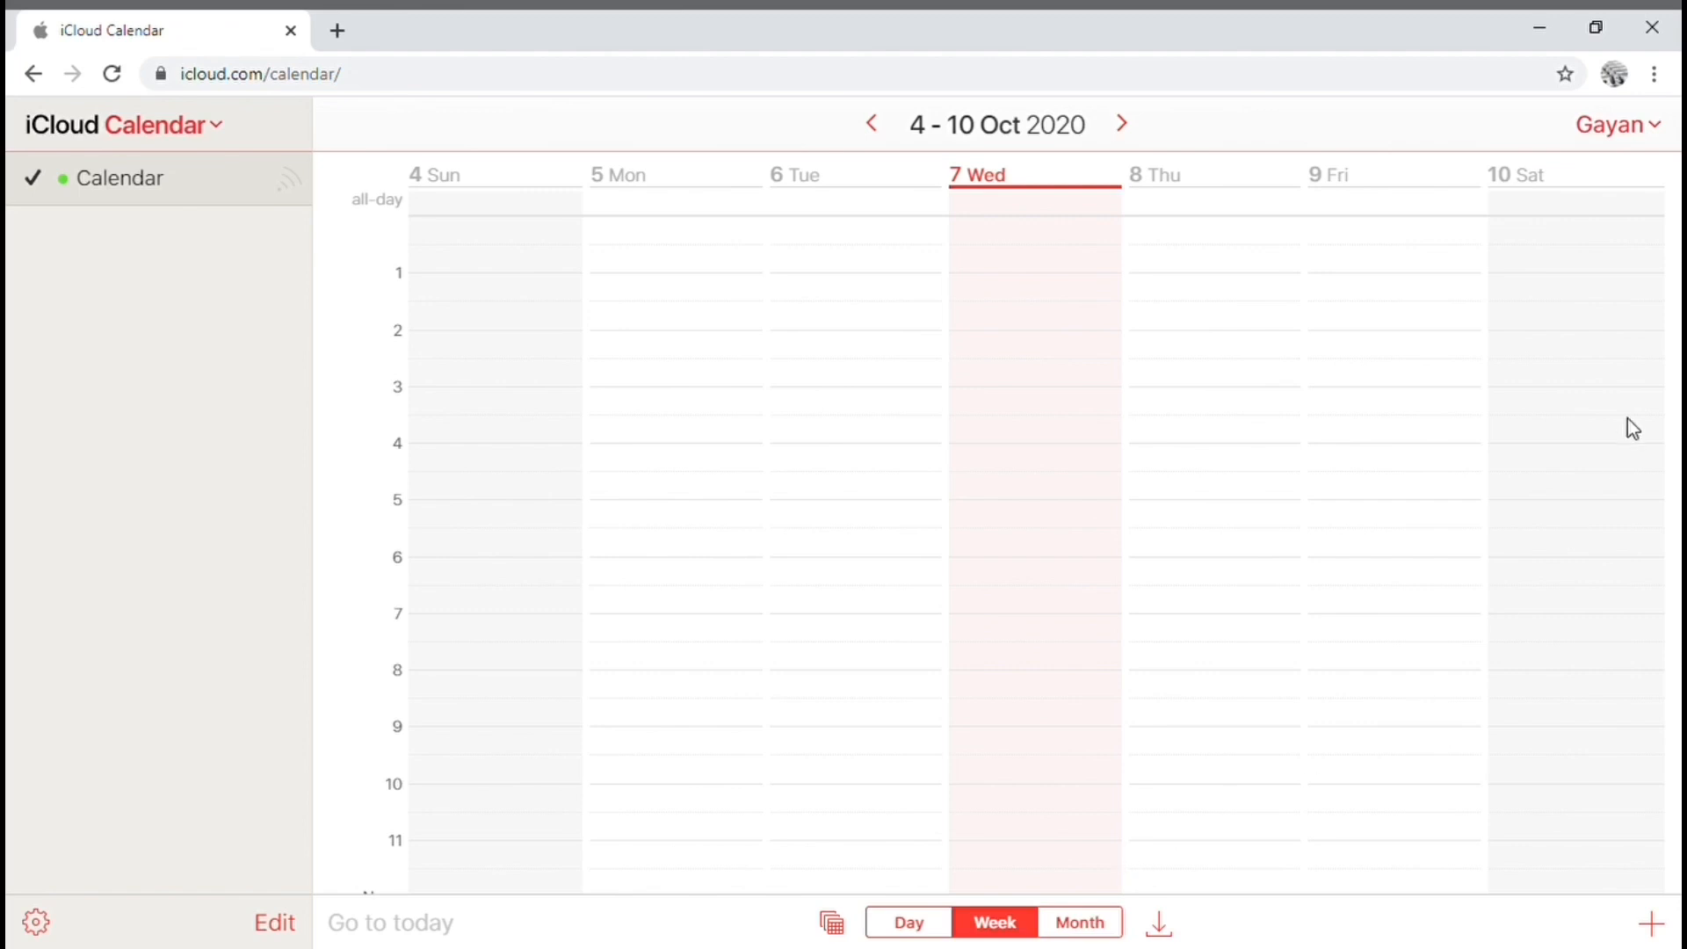